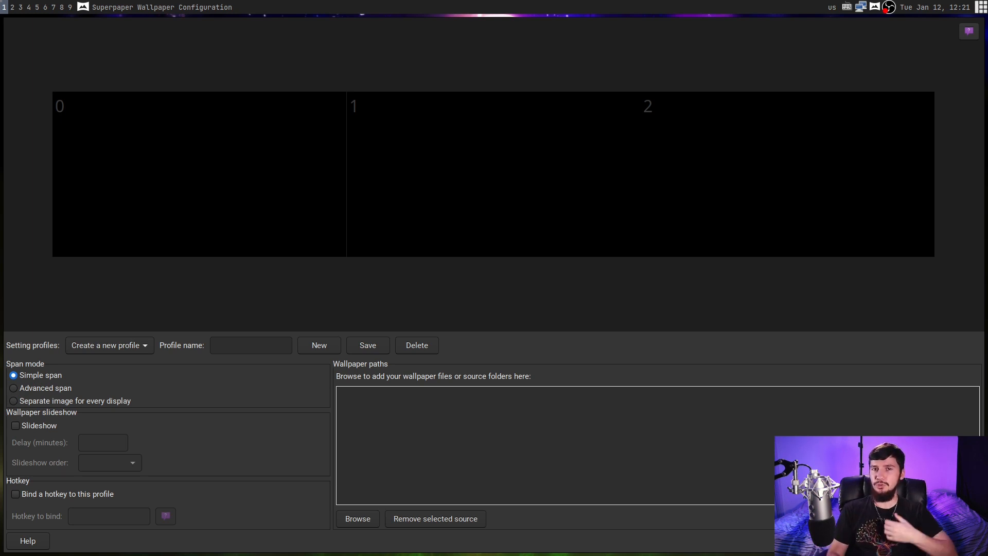
Load the 'example' profile from the Setting profiles list.
left_click(109, 345)
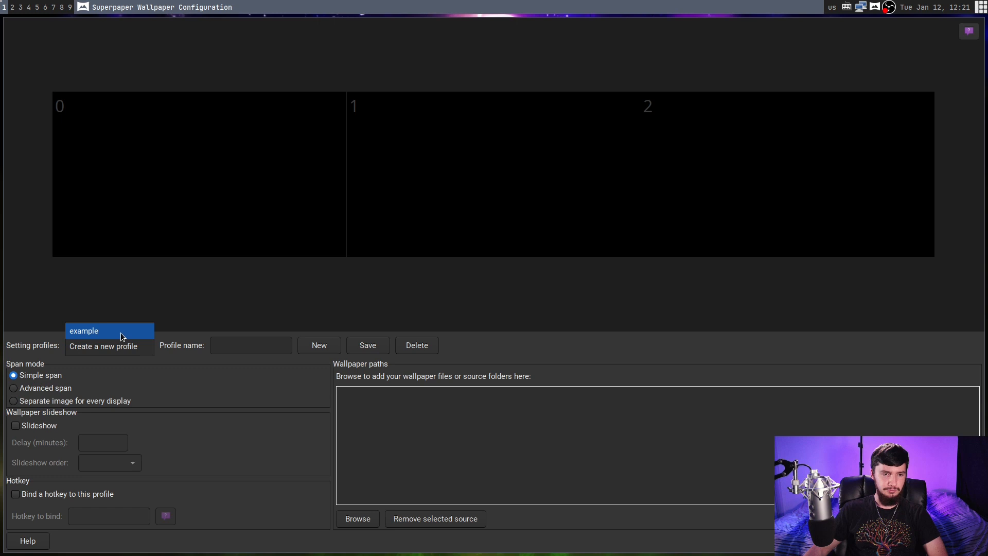
left_click(83, 330)
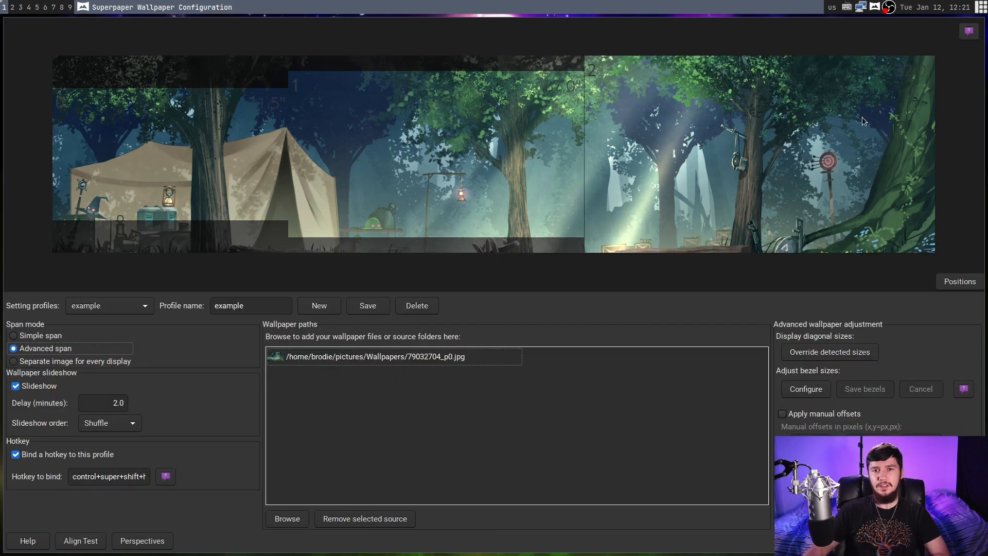
mouse_move(919, 82)
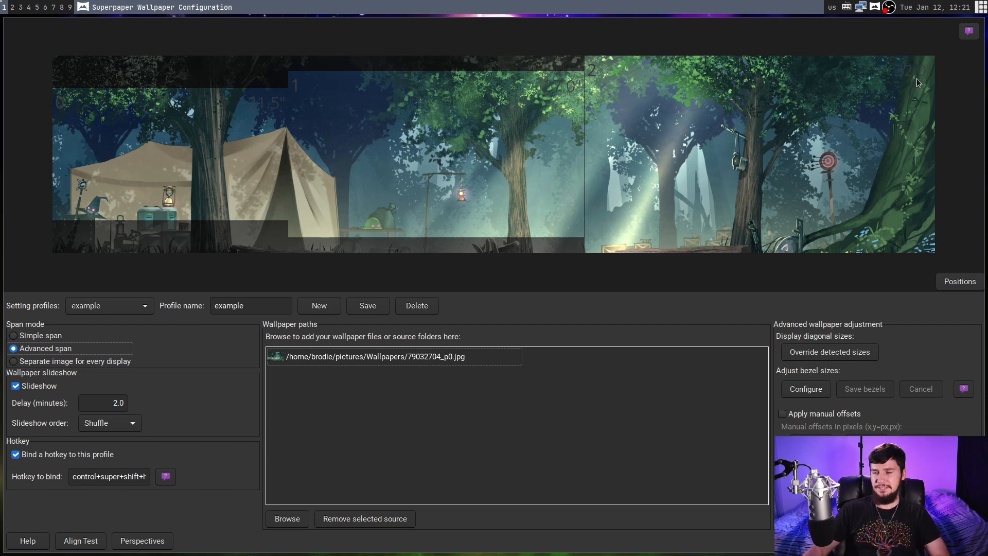
mouse_move(913, 82)
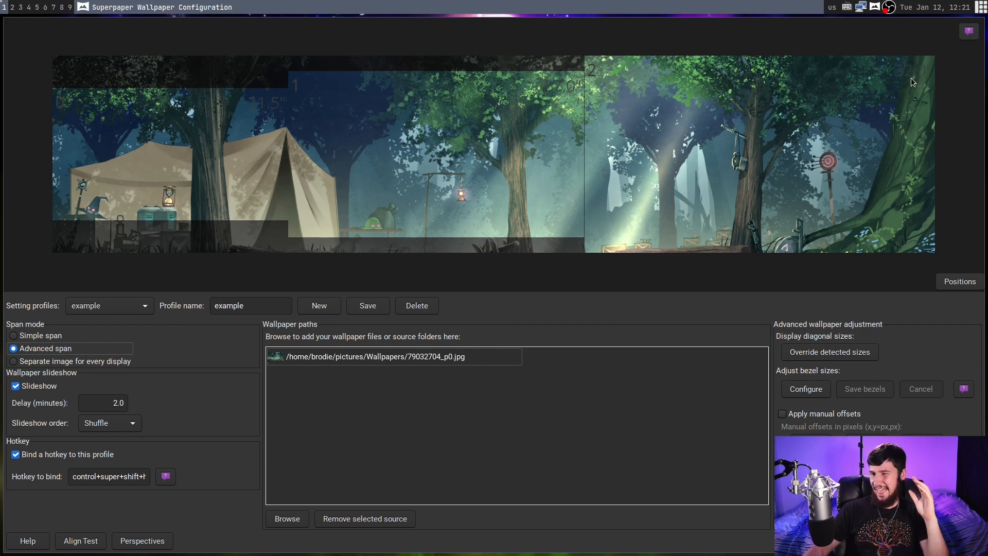
mouse_move(908, 86)
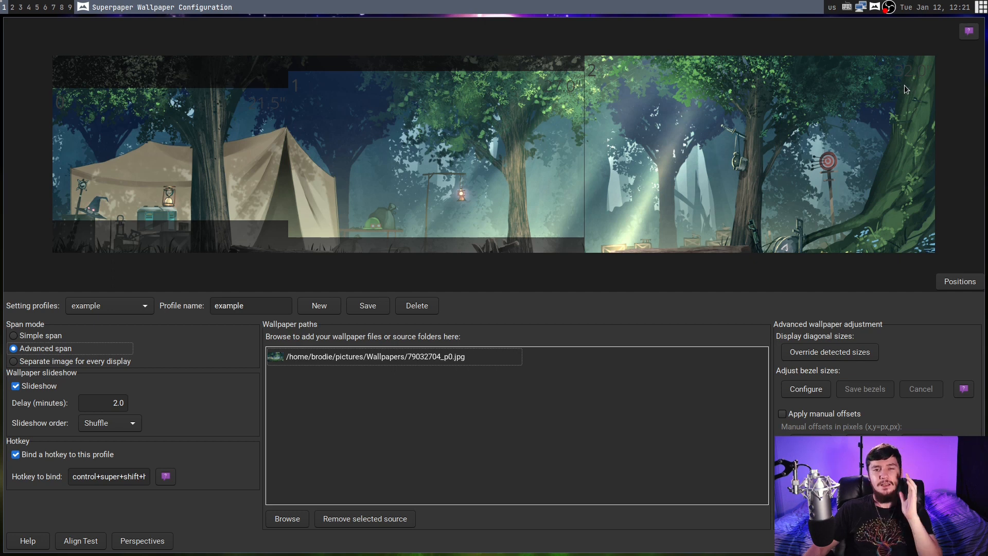
mouse_move(575, 87)
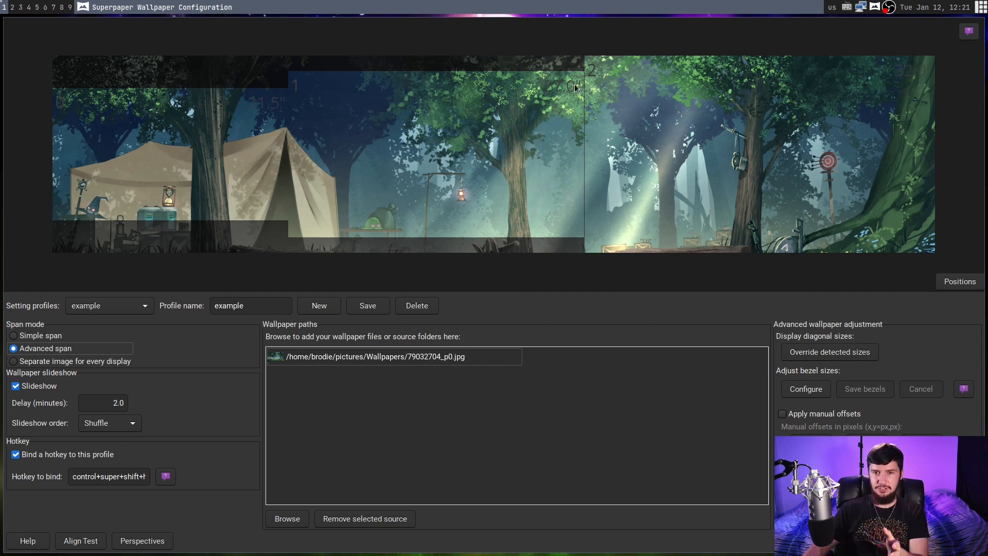
mouse_move(312, 95)
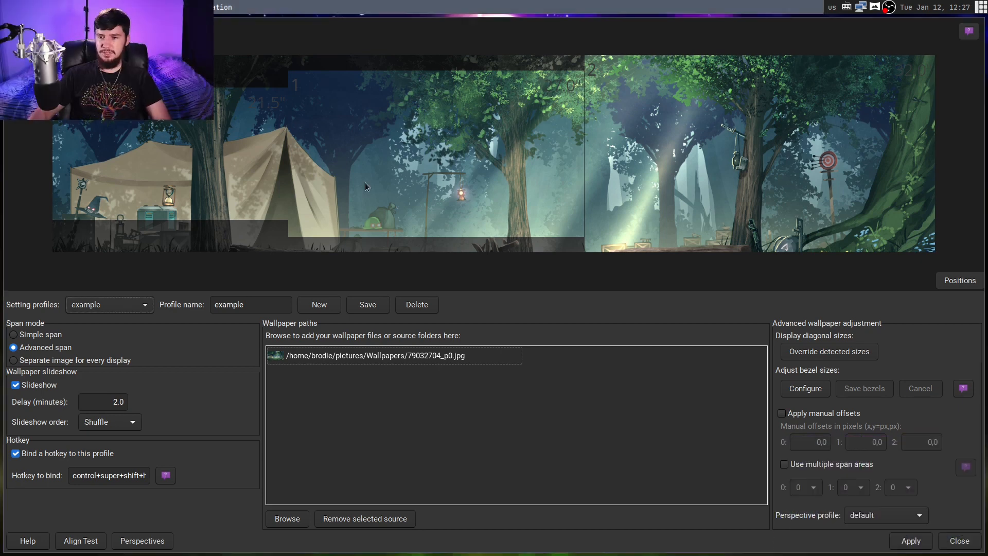
Enter display diagonals manually as 21.5, 27.0 and 55.0 inches, save and apply them.
left_click(829, 351)
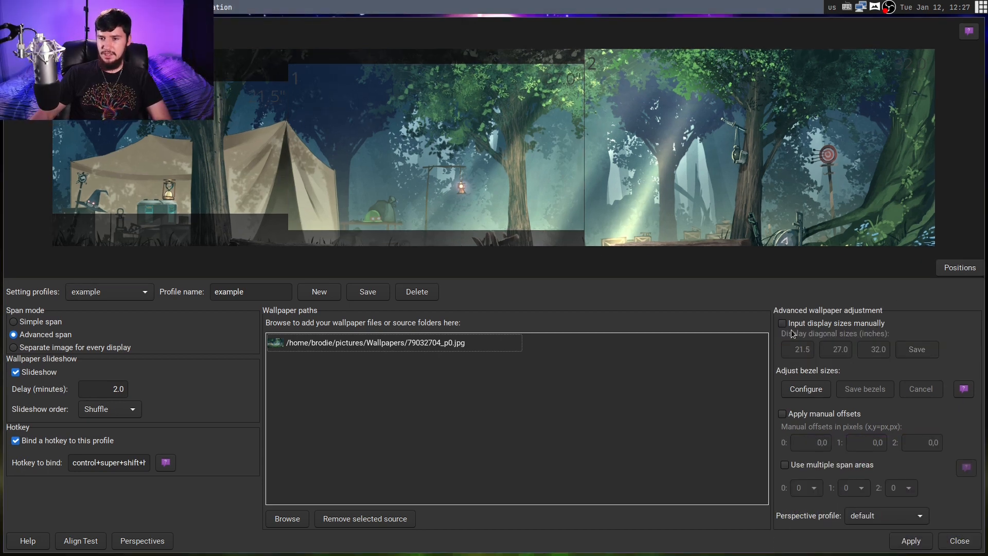
left_click(783, 322)
type("55")
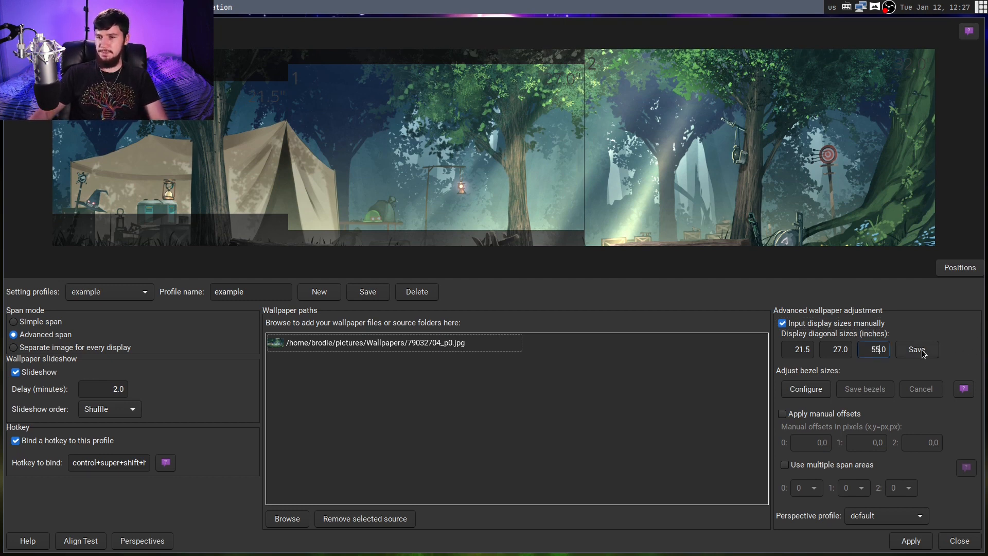
left_click(917, 350)
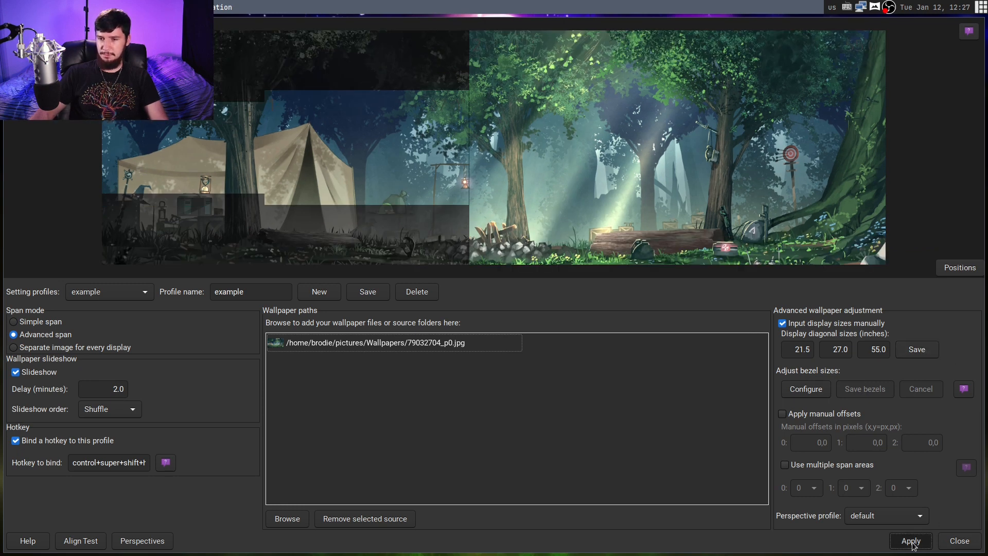
left_click(910, 541)
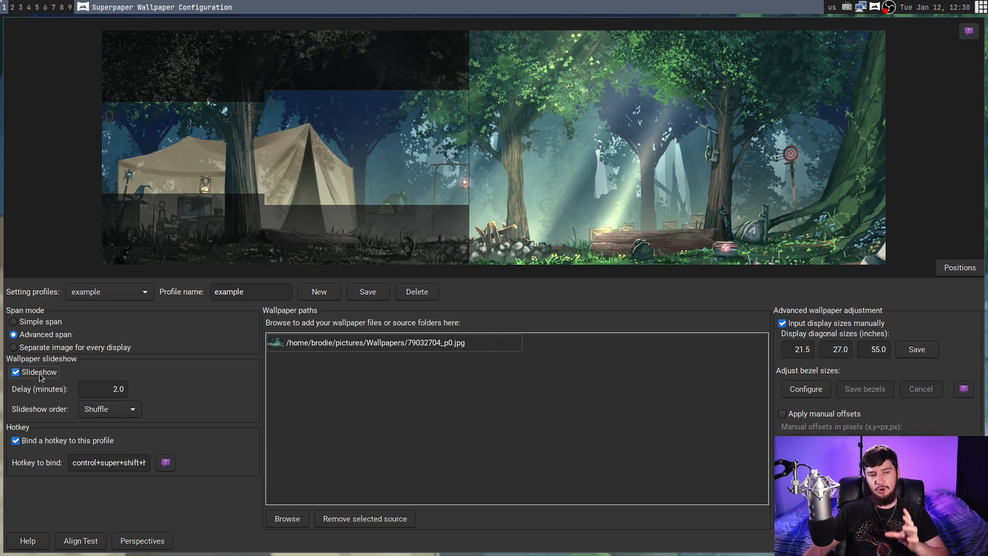
left_click(102, 389)
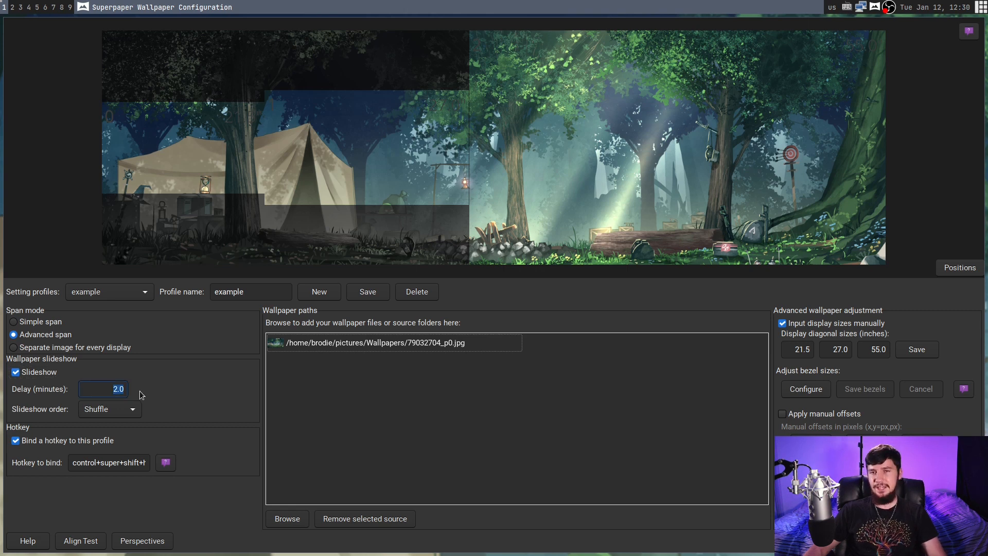
mouse_move(144, 393)
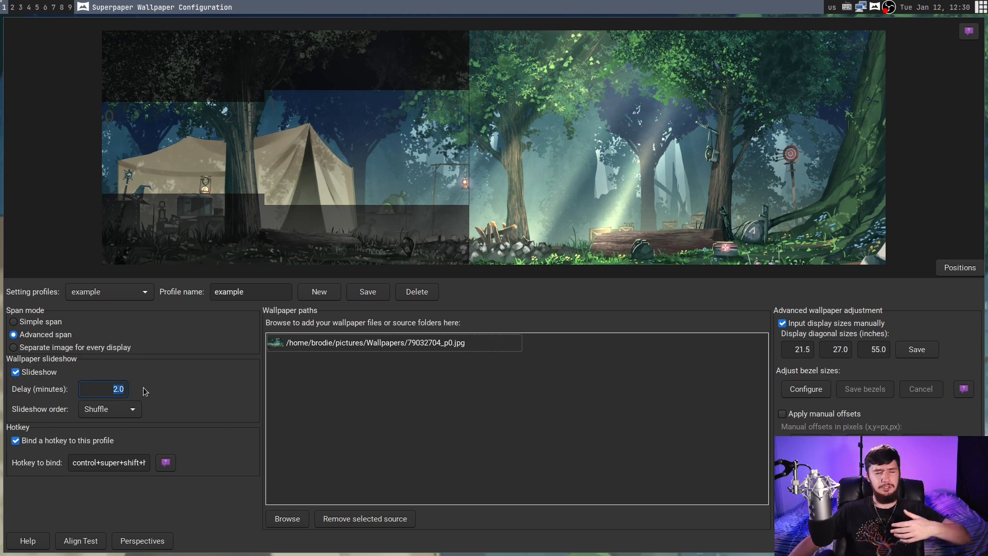
mouse_move(184, 396)
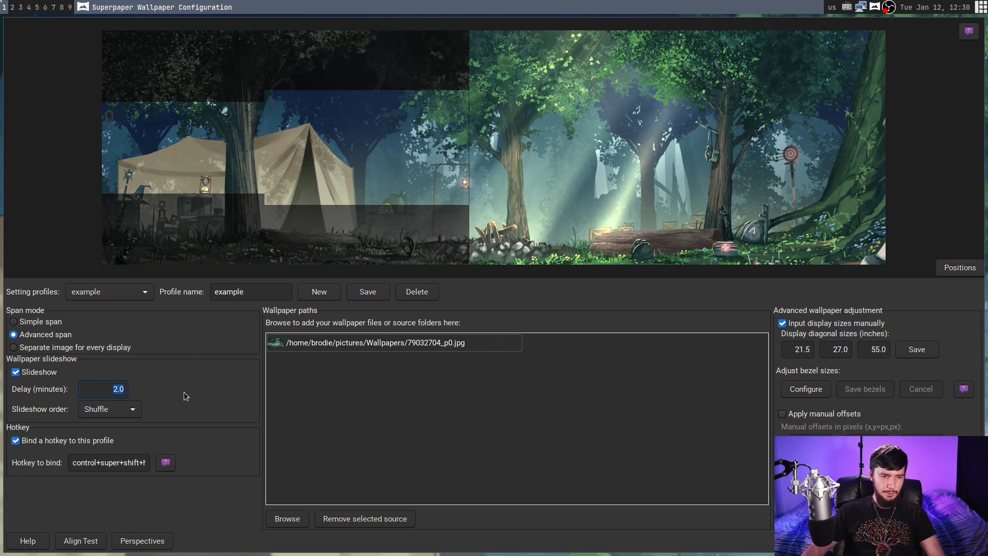
left_click(108, 409)
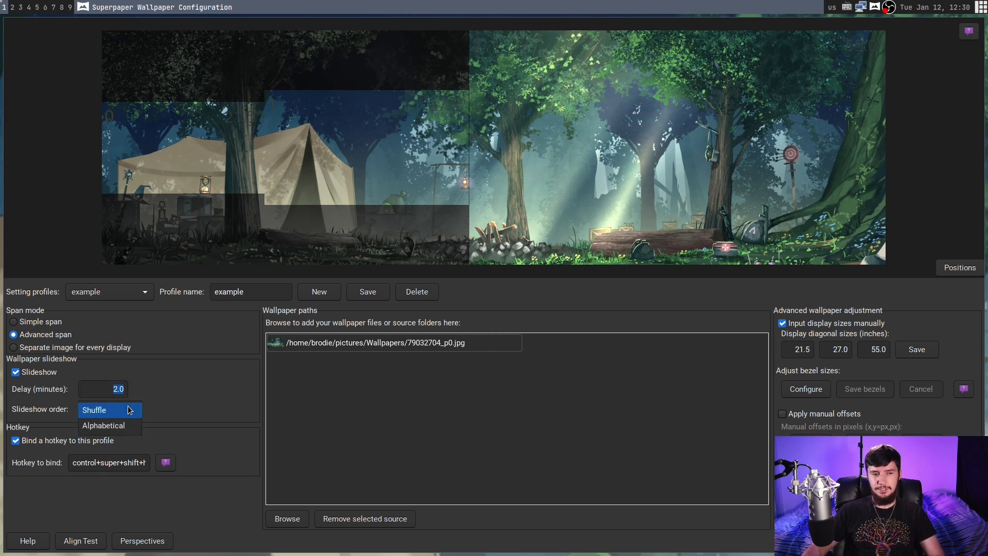
left_click(94, 409)
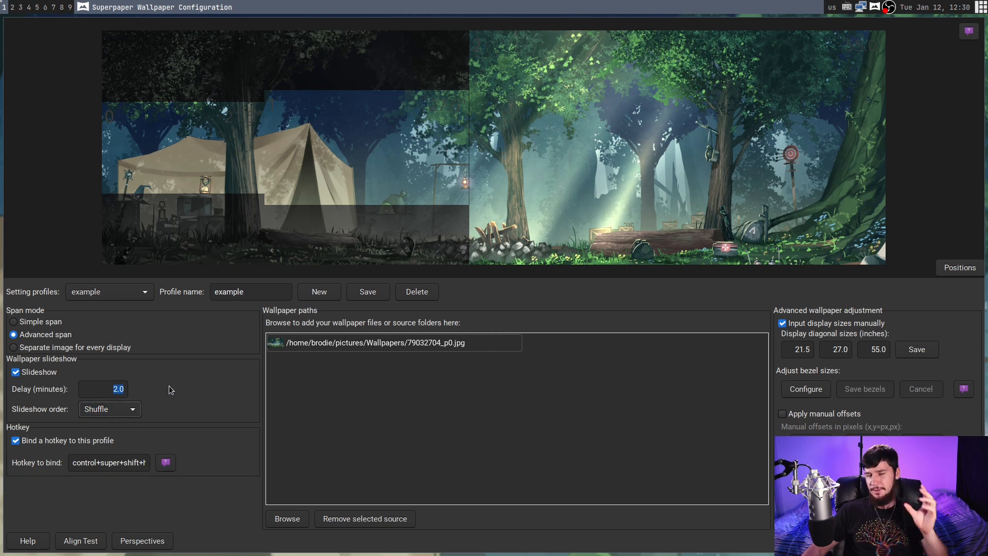
mouse_move(168, 395)
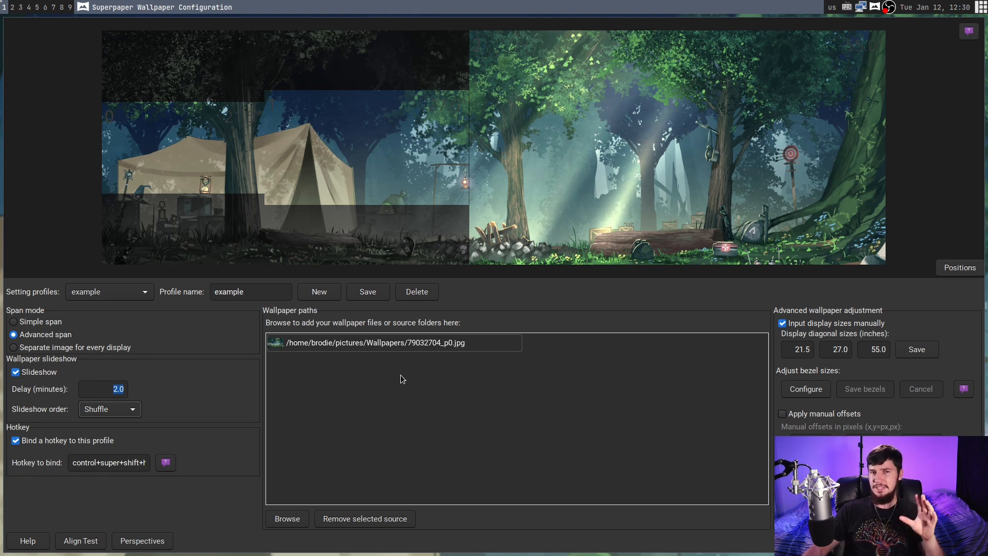
mouse_move(404, 395)
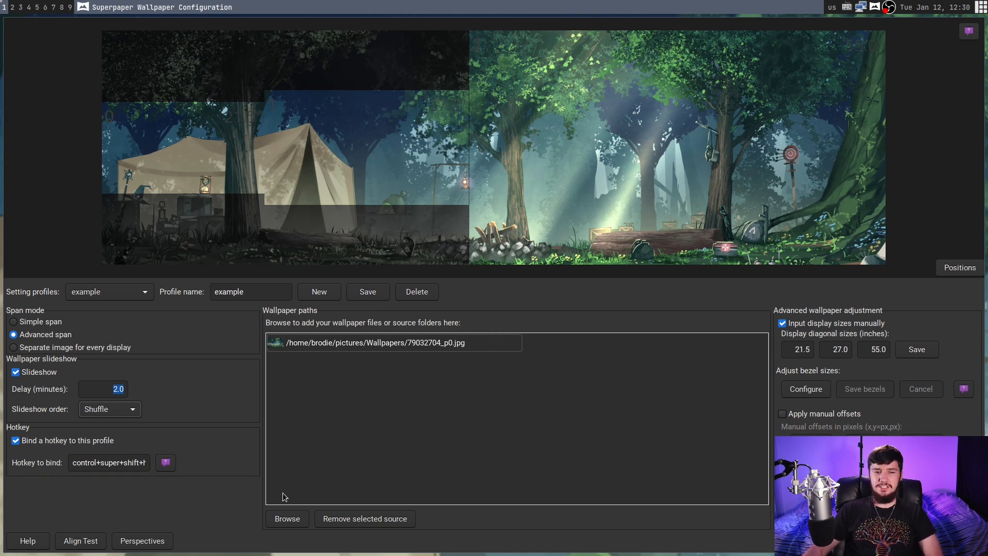
mouse_move(414, 453)
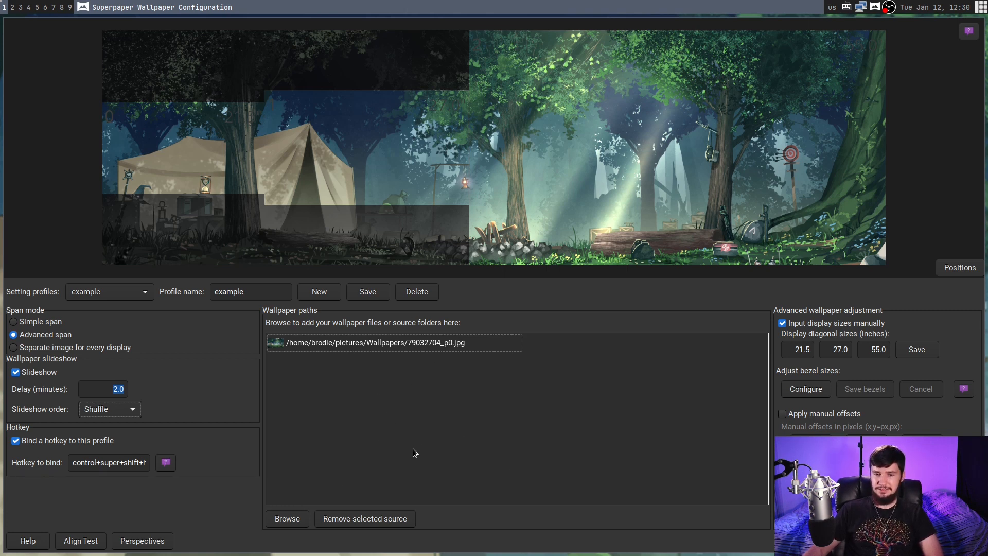
Browse the source chooser to the home/pictures/Wallpapers folder.
left_click(287, 517)
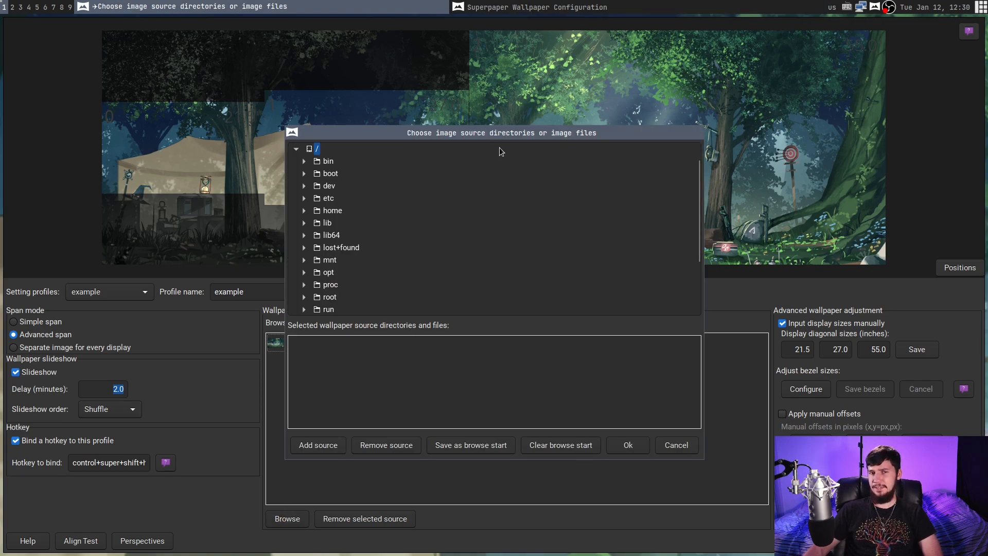
mouse_move(352, 144)
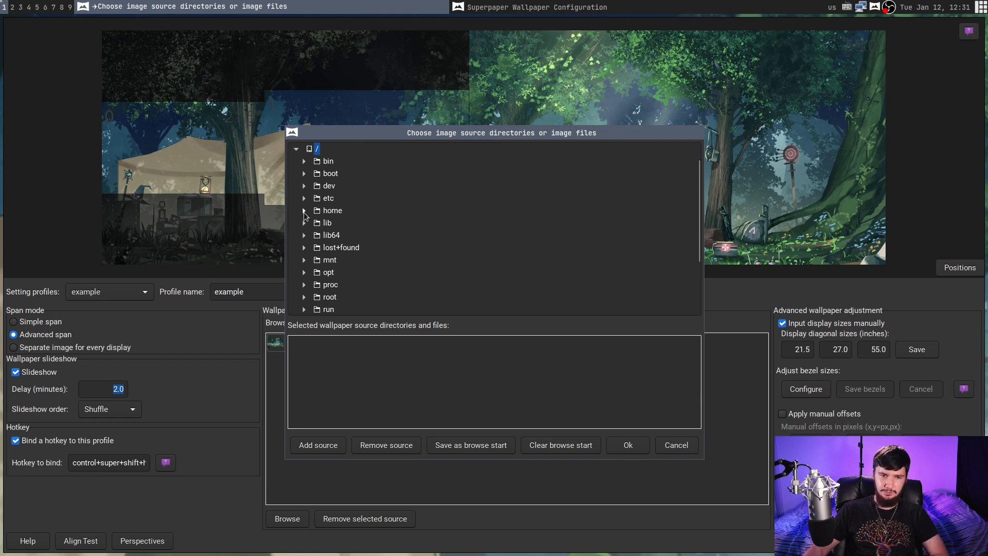
left_click(305, 210)
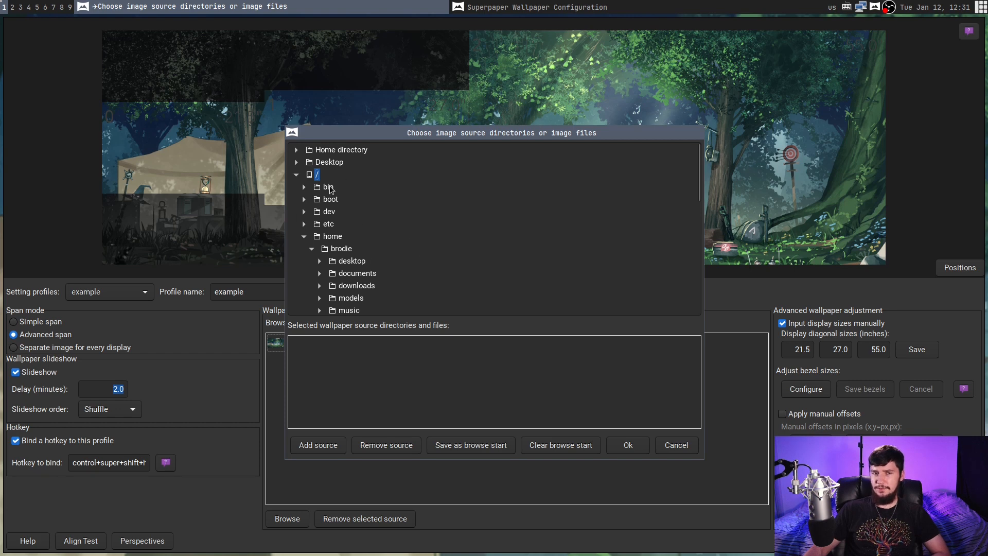
scroll("down", 3)
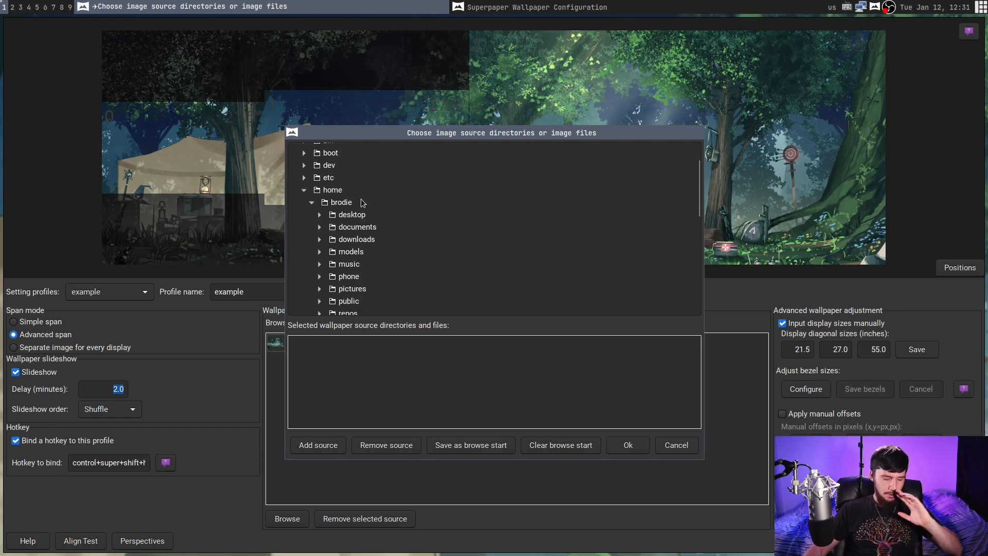
scroll("down", 3)
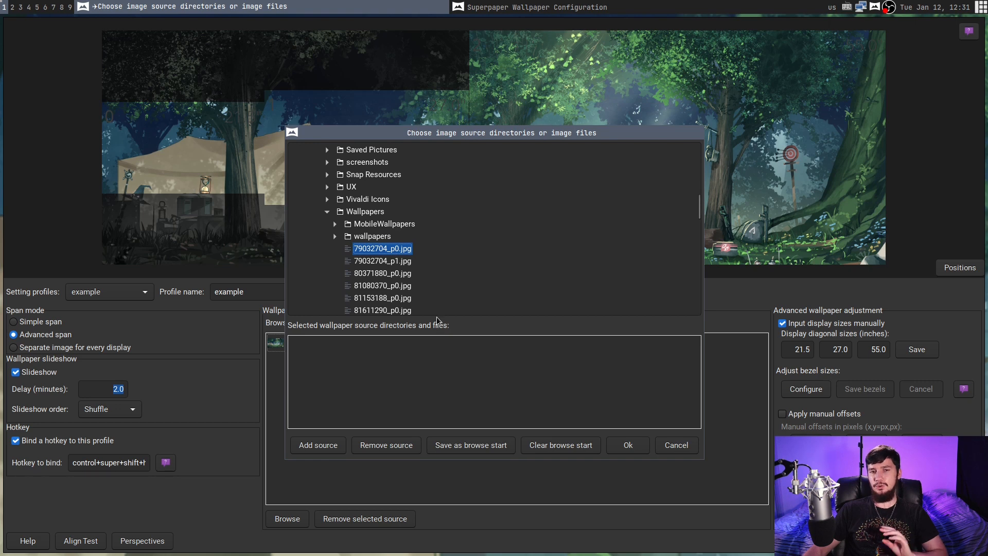
Add the 79032704_p0, 79032704_p1, 80371880_p0 and 81080370_p0 images as wallpaper sources.
left_click(318, 445)
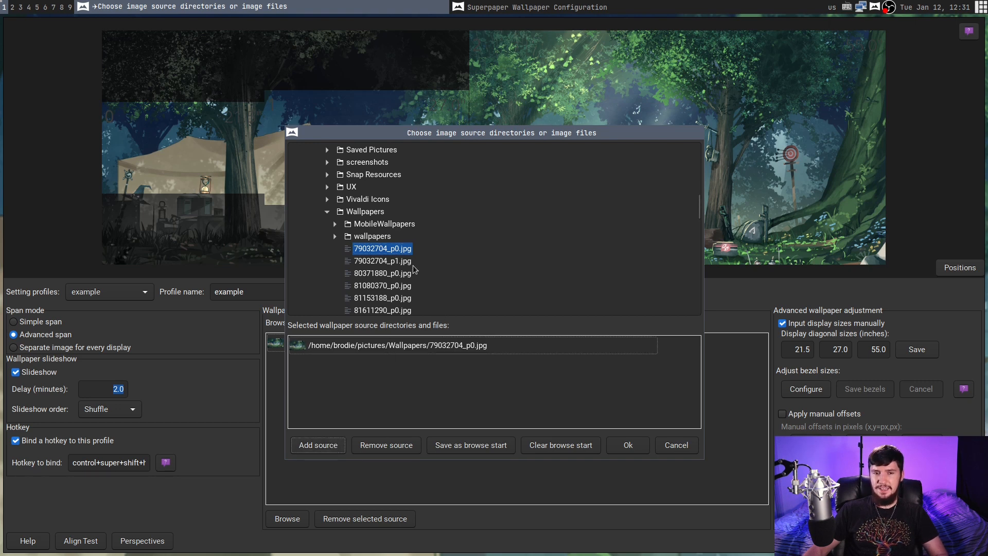
left_click(382, 261)
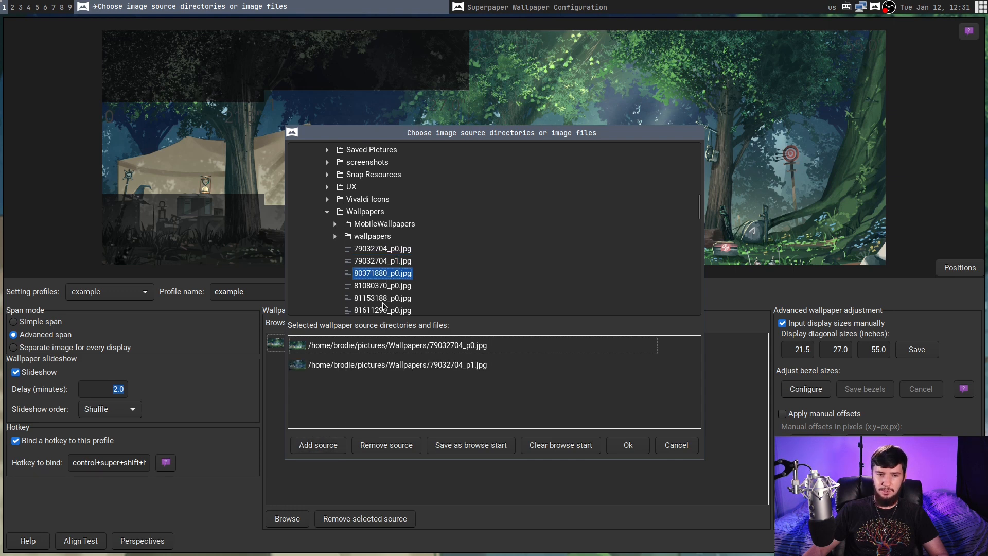
left_click(318, 445)
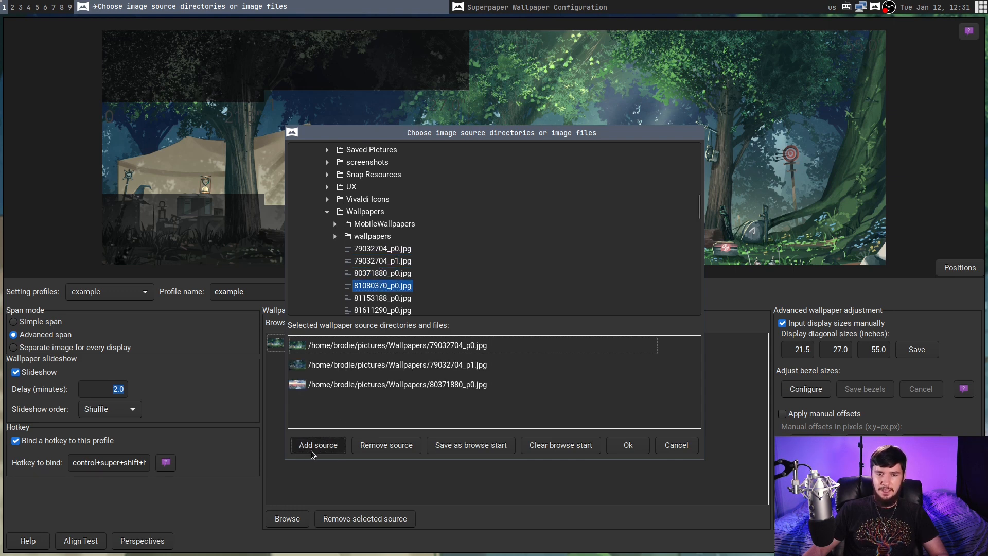
left_click(319, 445)
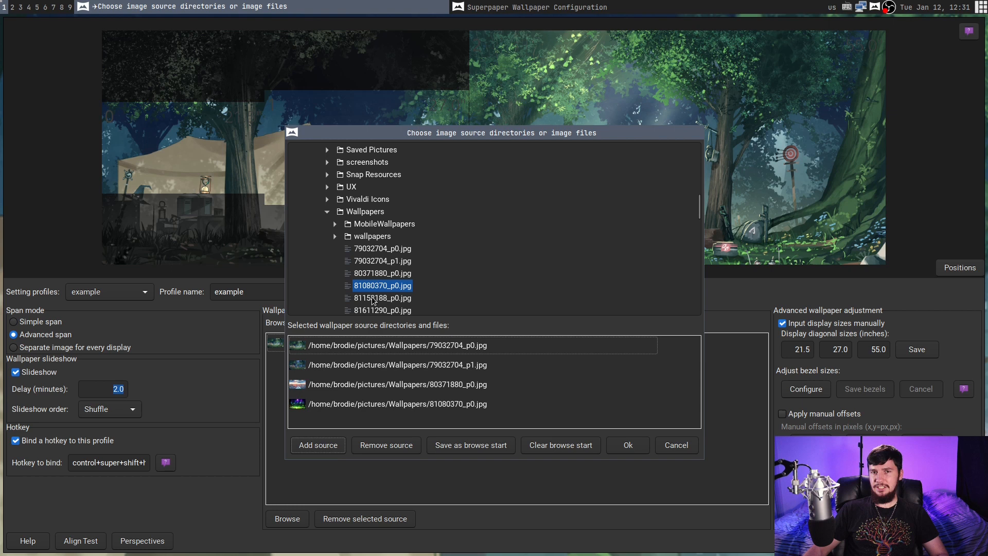
mouse_move(617, 240)
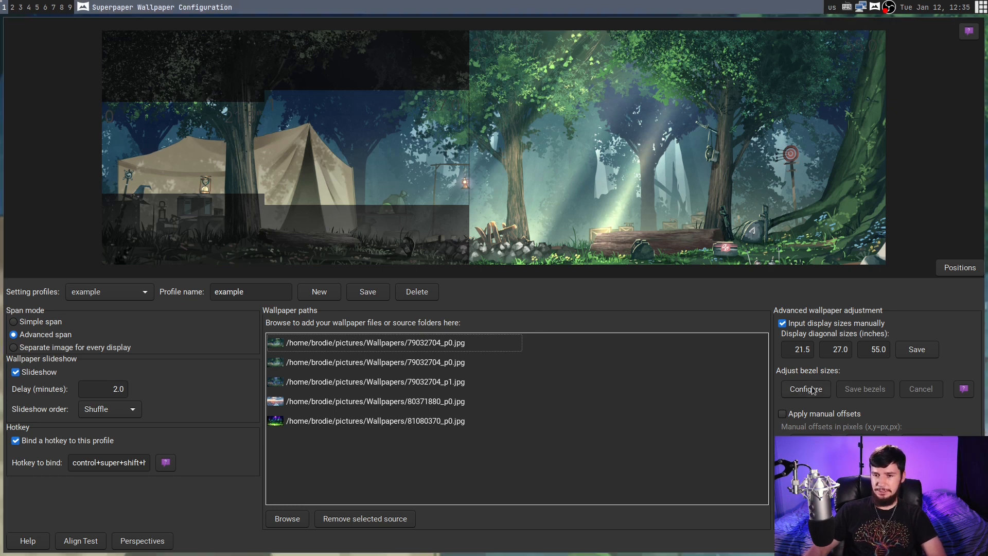
Configure a 6 mm bezel gap between two adjacent displays and apply it.
left_click(805, 390)
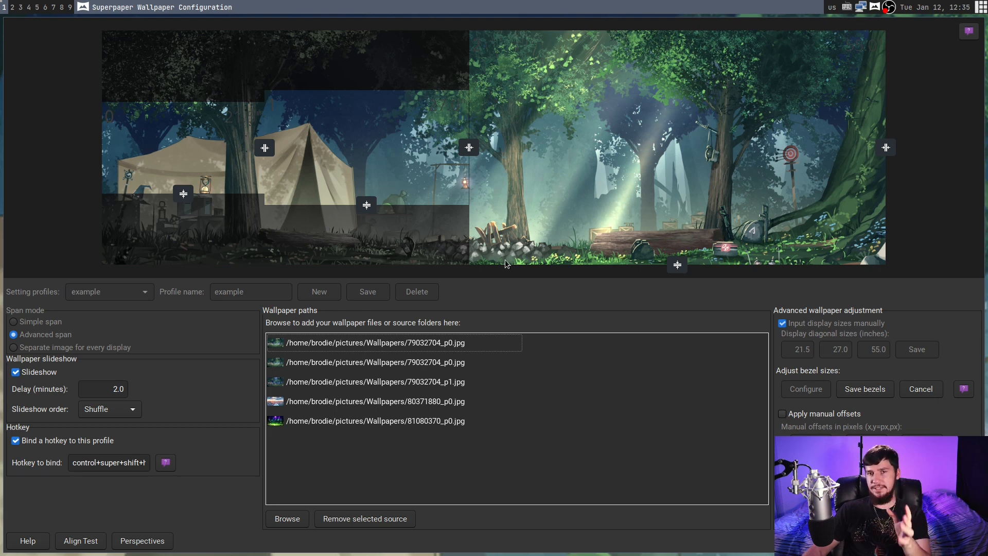
mouse_move(497, 270)
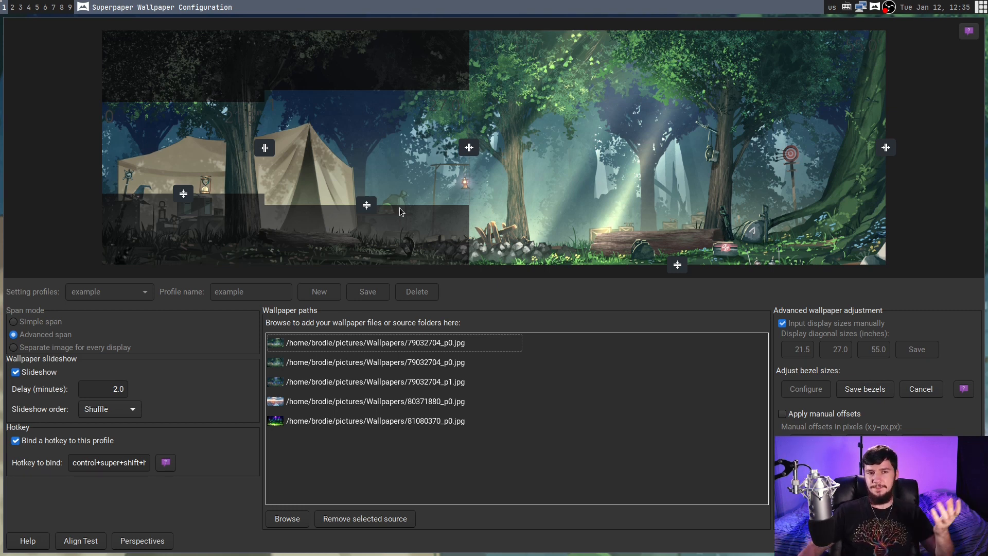
left_click(265, 147)
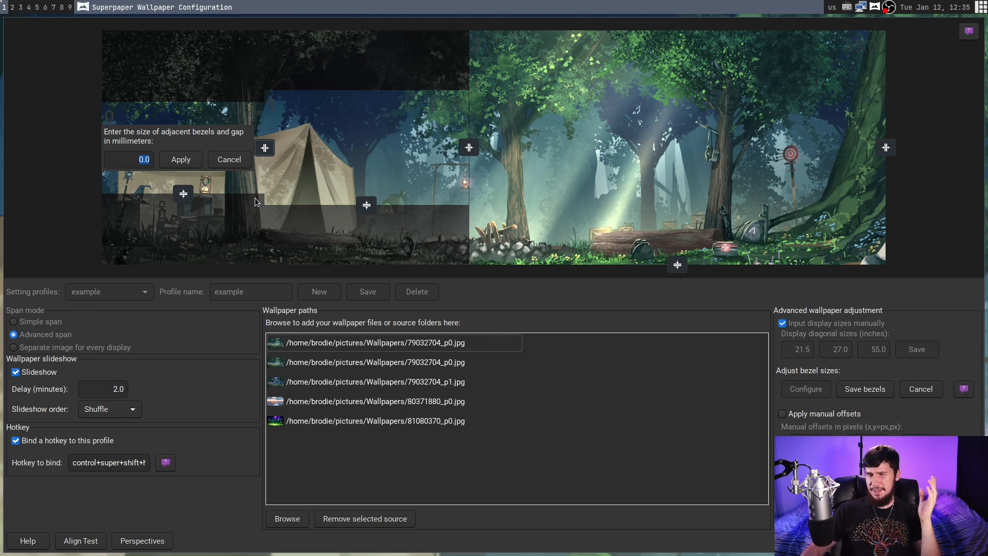
mouse_move(251, 188)
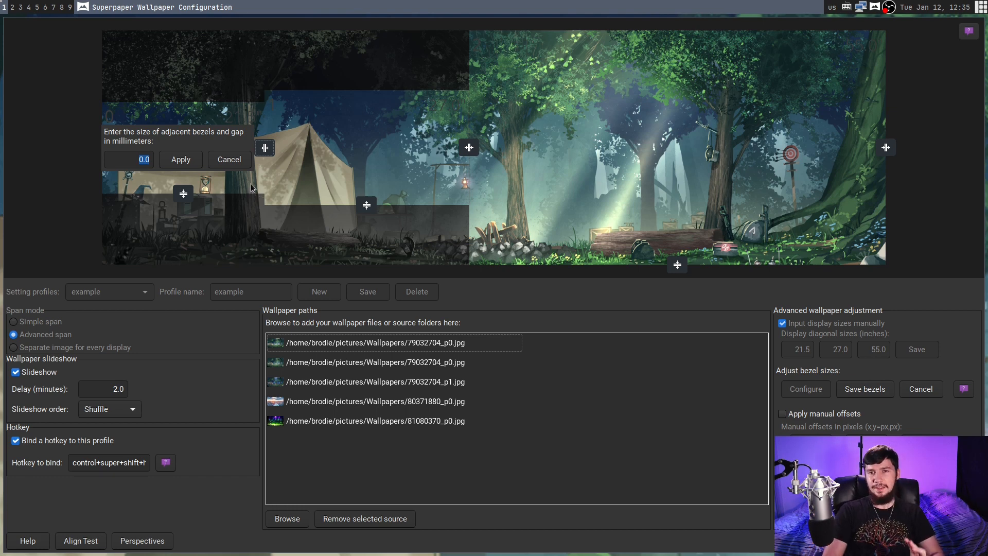
type("6")
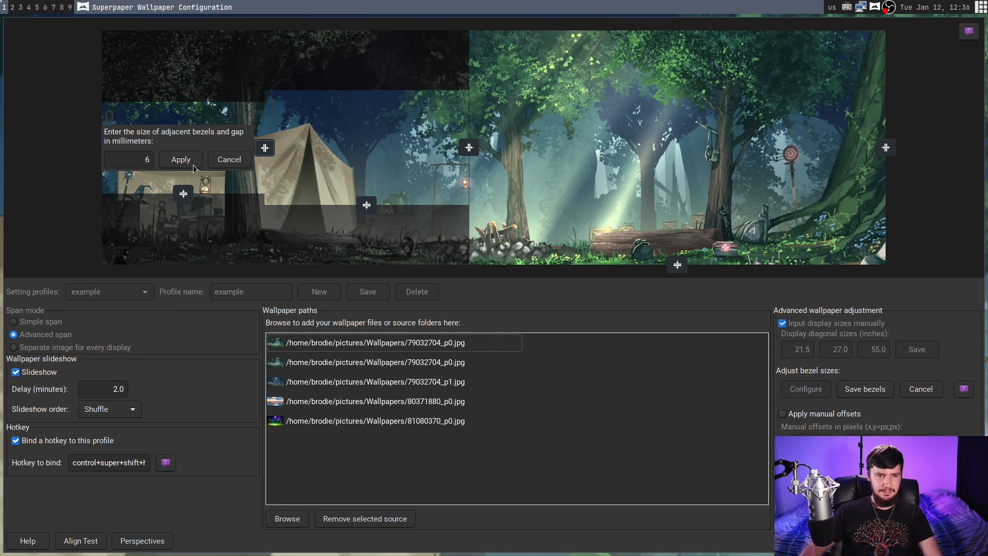
left_click(180, 160)
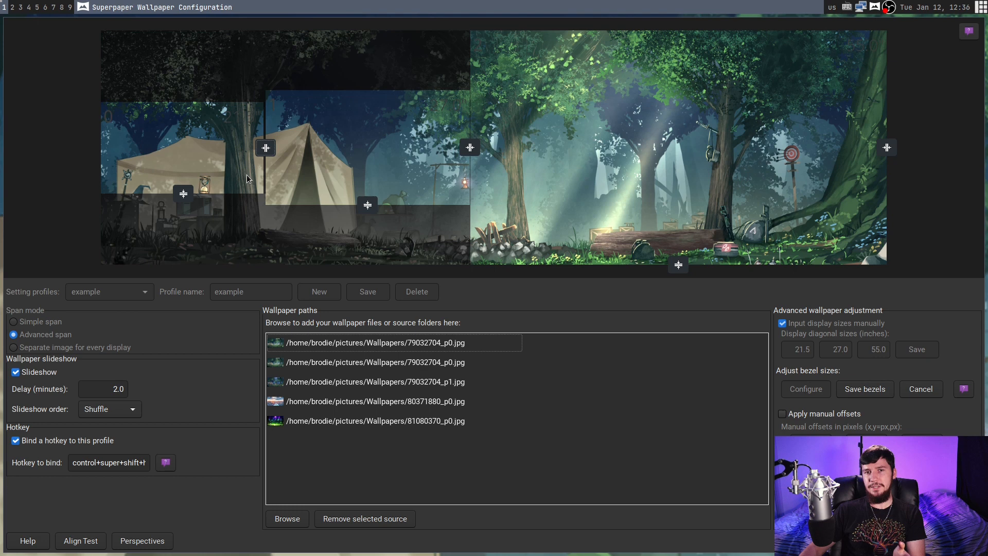
mouse_move(280, 108)
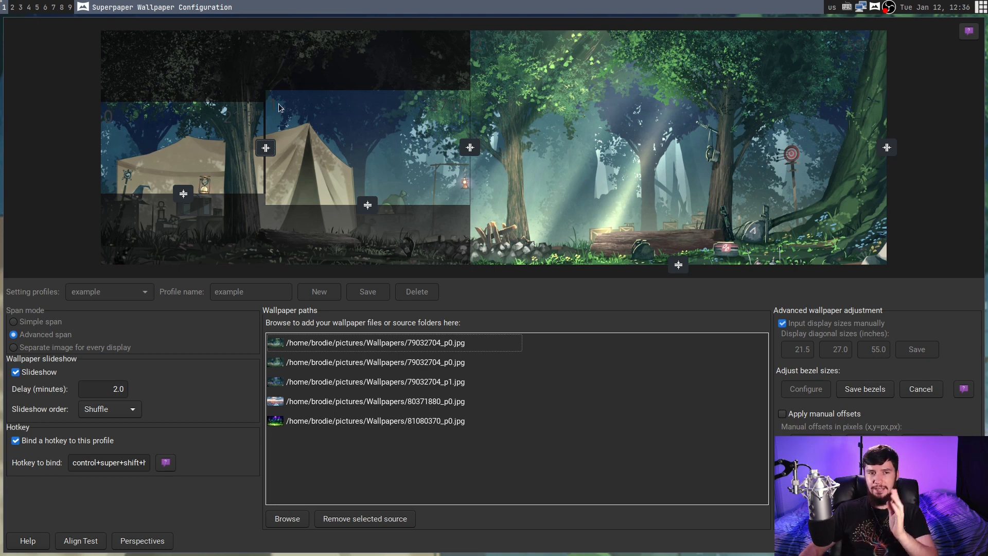
mouse_move(264, 192)
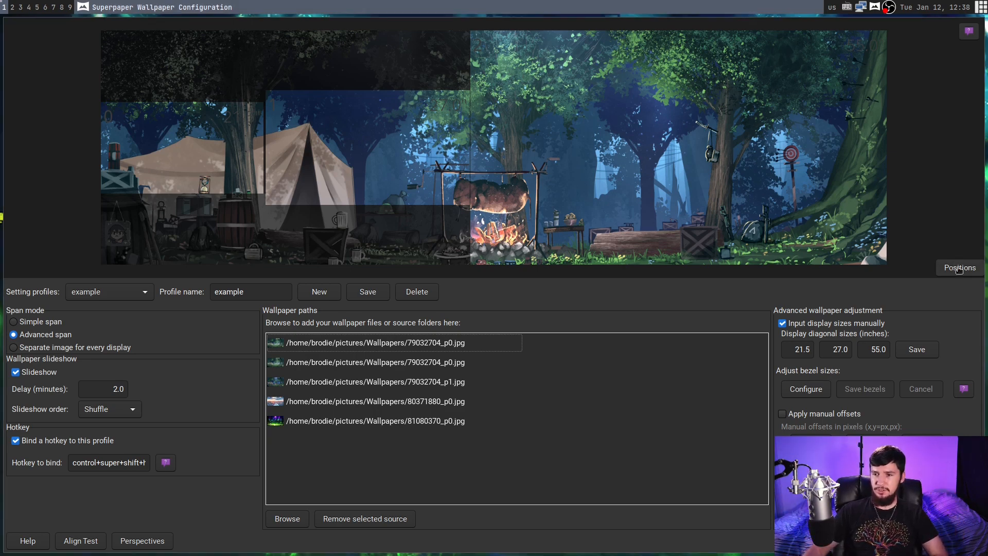
Rearrange the display previews into their physical layout and save the positions.
left_click(959, 267)
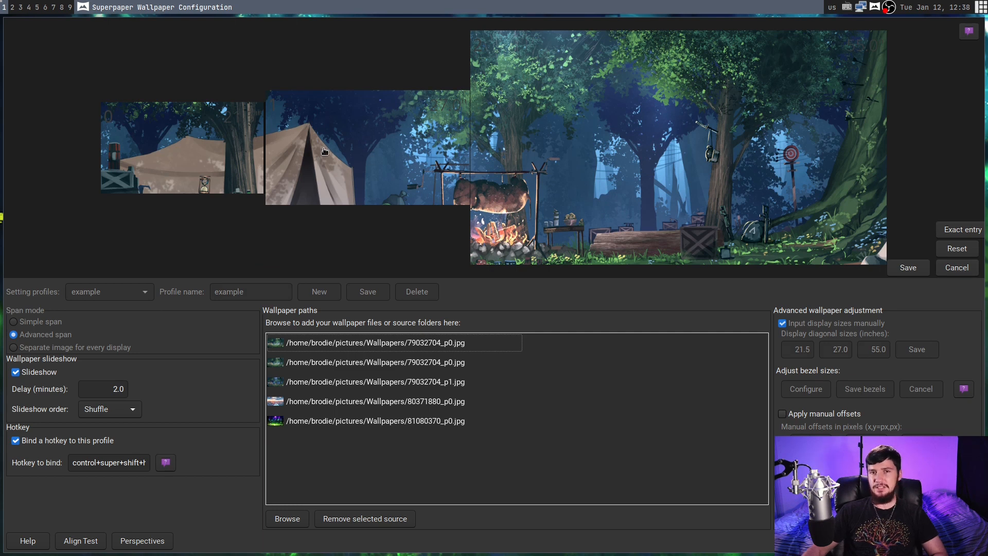
mouse_move(240, 148)
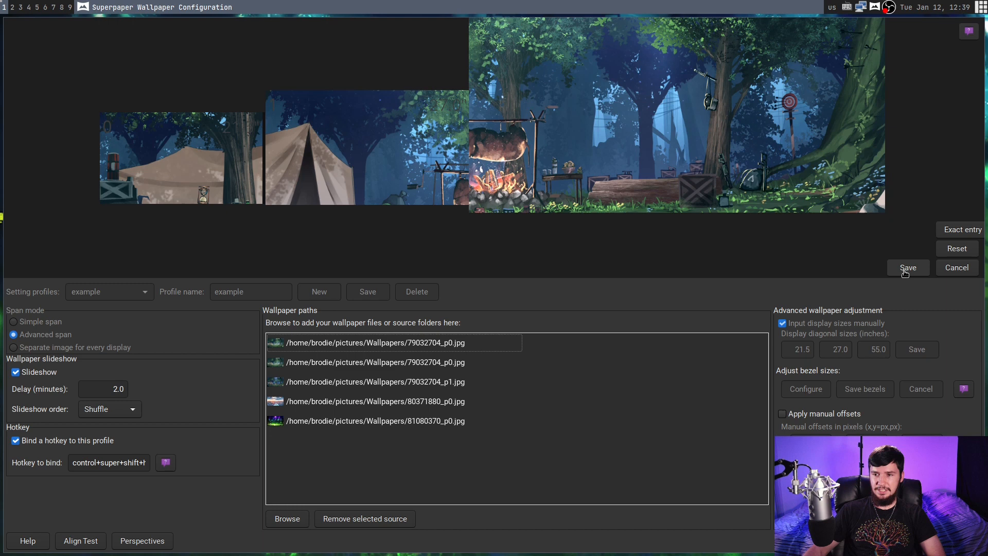
left_click(908, 268)
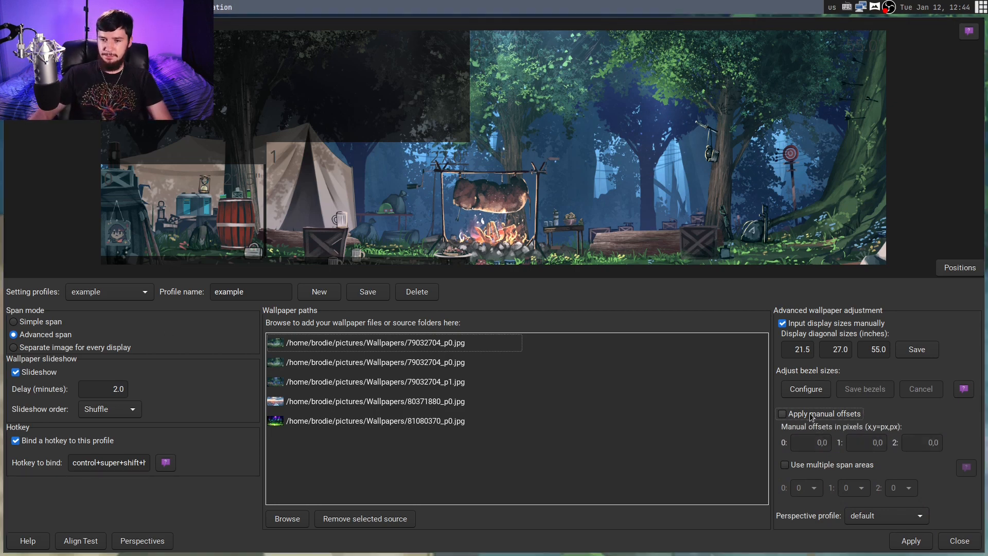
left_click(783, 414)
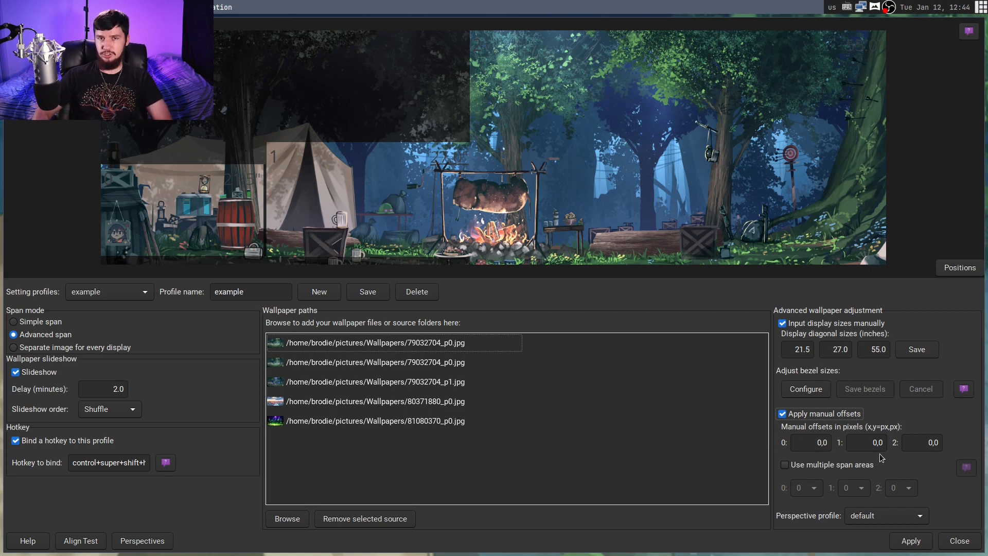
left_click(783, 414)
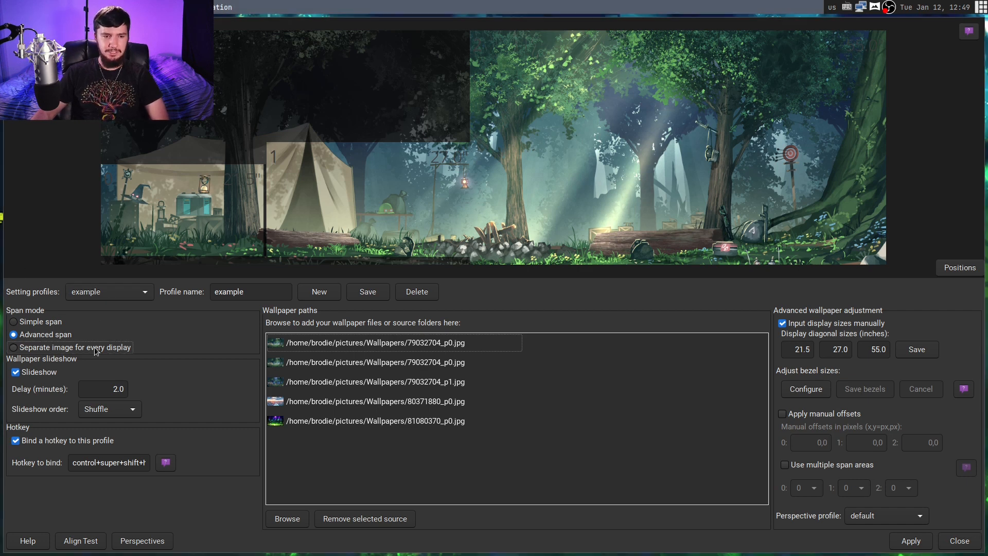
Switch span mode to 'Separate image for every display' and confirm the change.
left_click(14, 347)
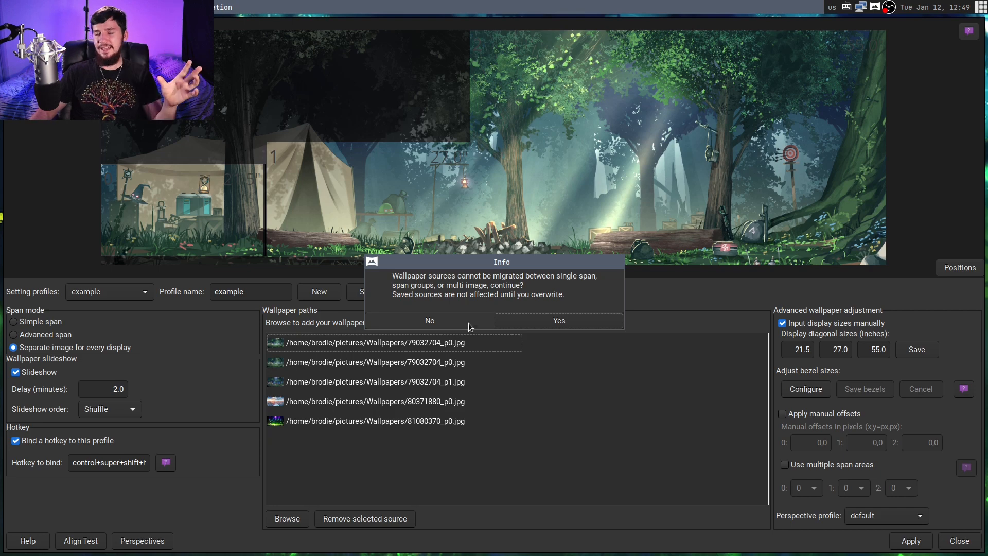
left_click(558, 320)
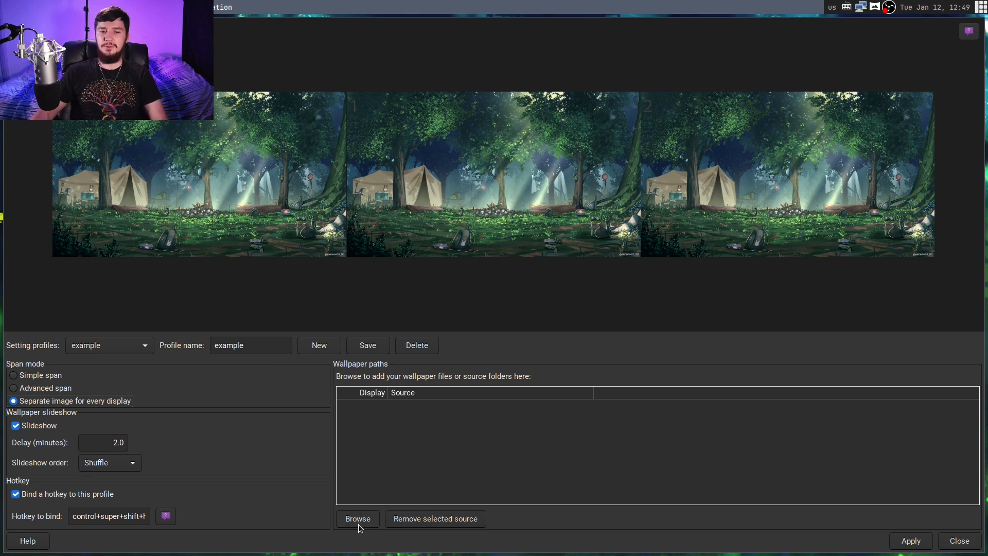
Browse the source chooser to the Wallpapers folder and select 79032704_p0.jpg.
left_click(357, 518)
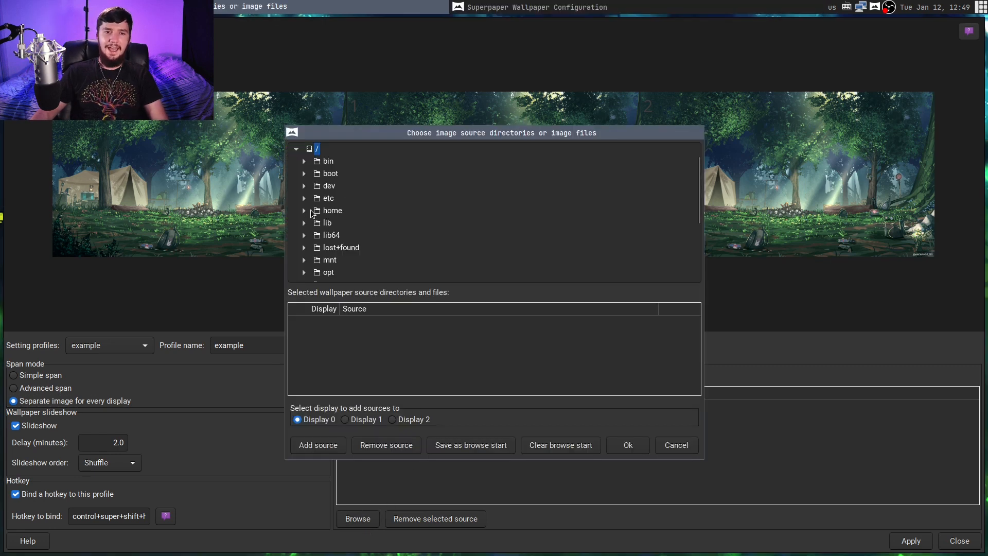
left_click(303, 210)
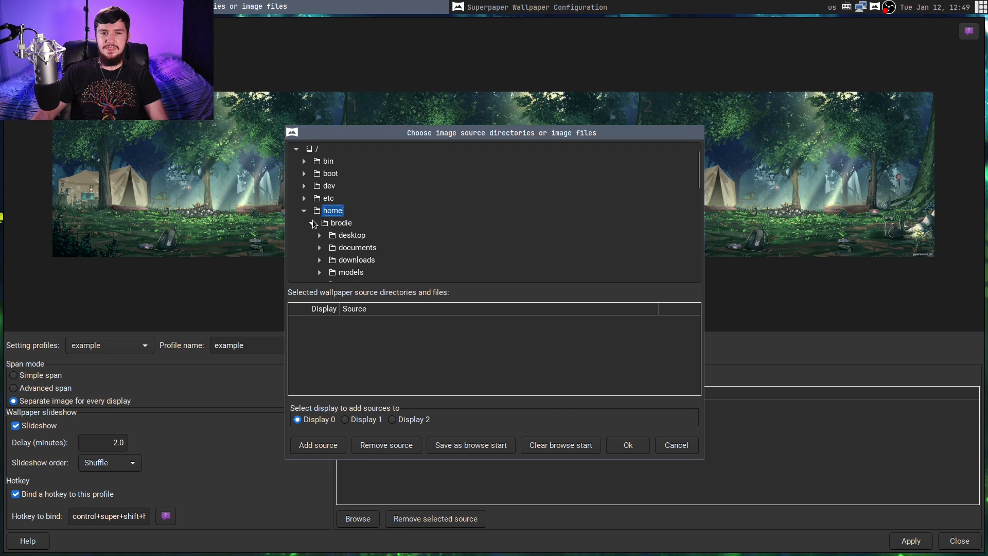
scroll("down", 3)
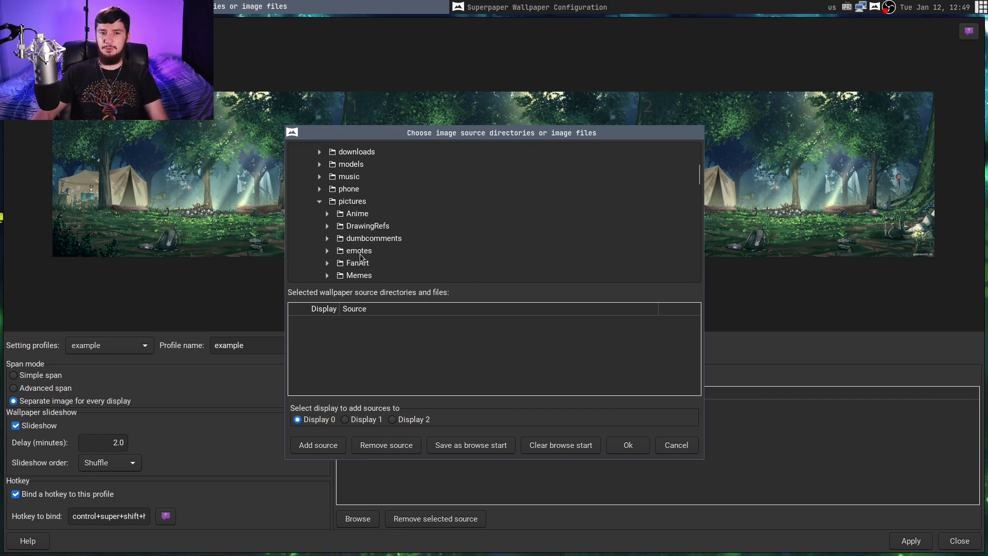
scroll("down", 3)
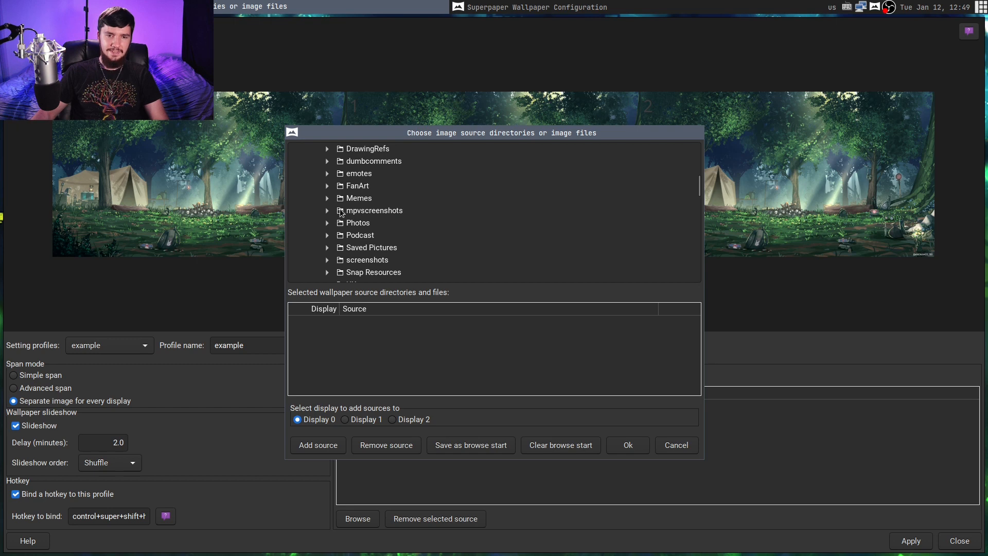
scroll("down", 3)
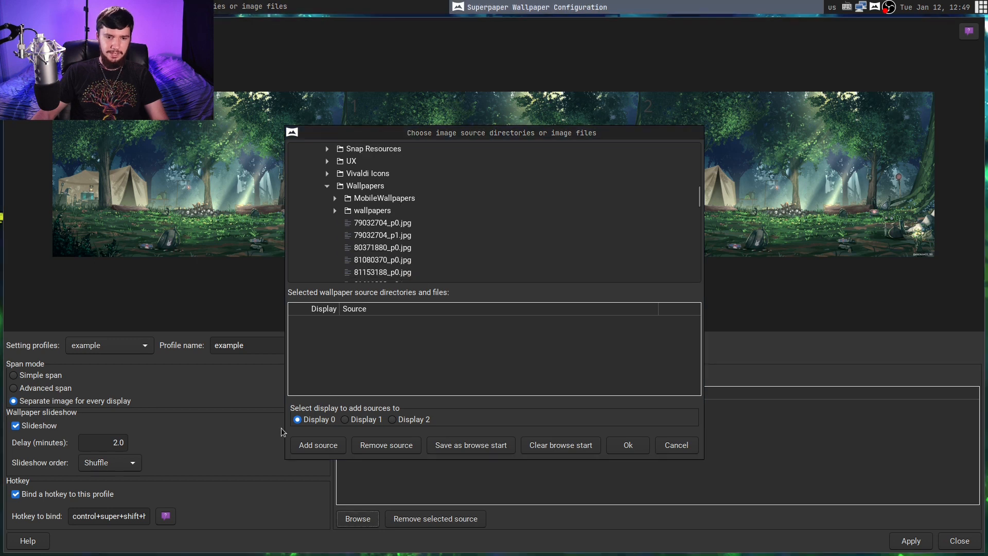
left_click(382, 222)
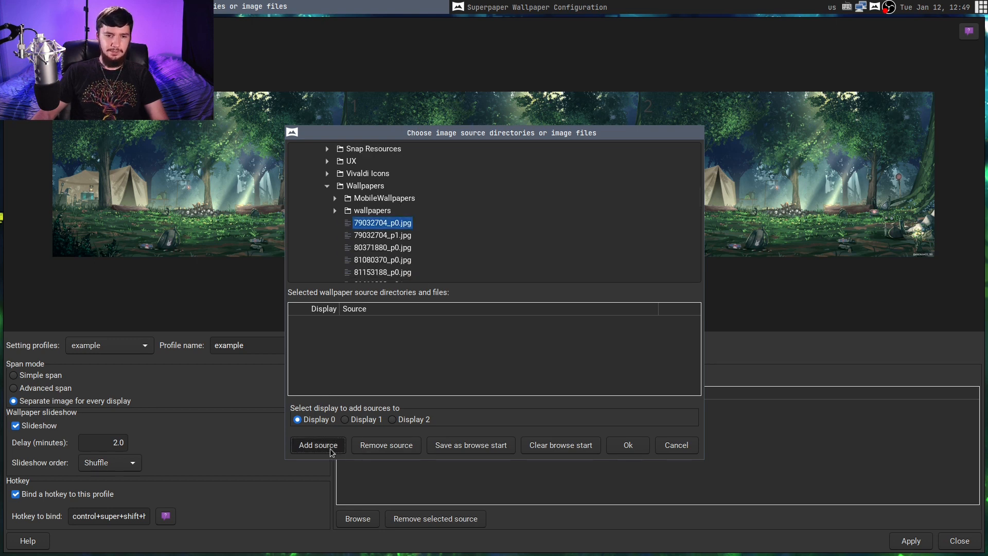
Add 79032704_p0.jpg as the source for displays 0, 1 and 2 and confirm.
left_click(318, 444)
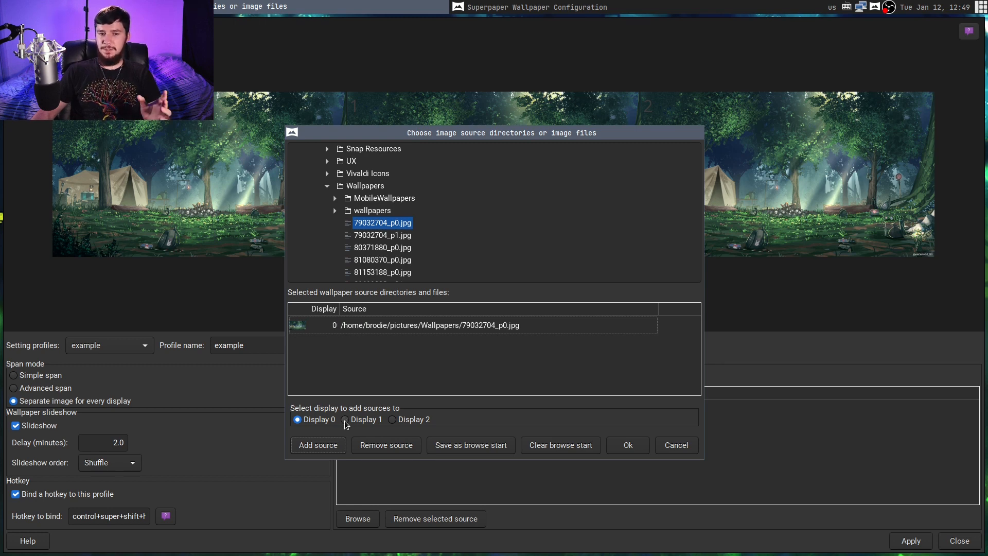
left_click(318, 445)
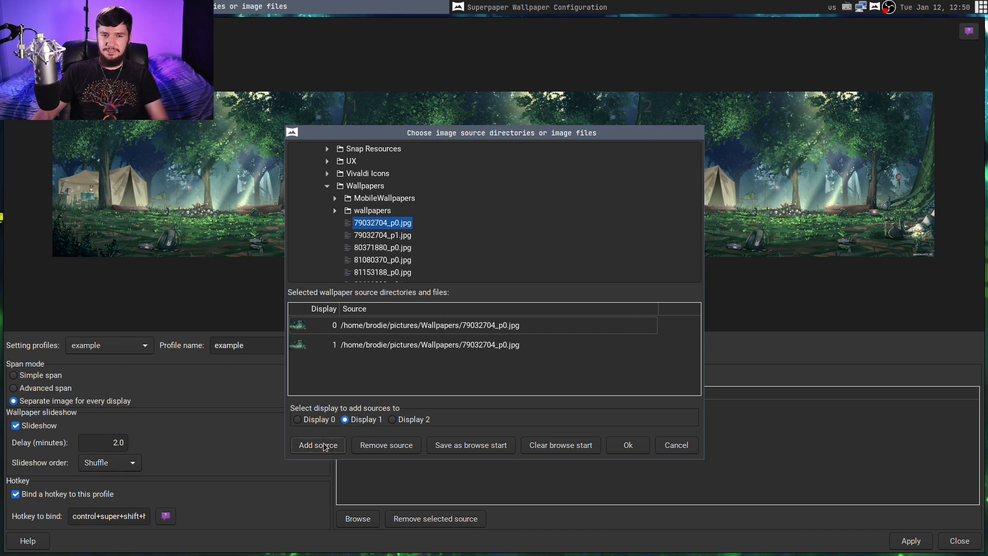
left_click(392, 419)
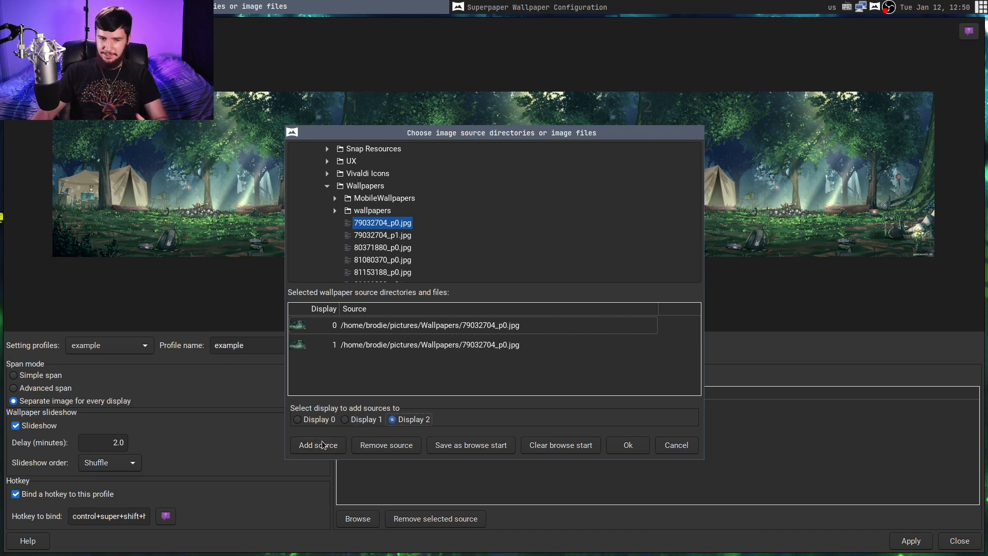
left_click(318, 445)
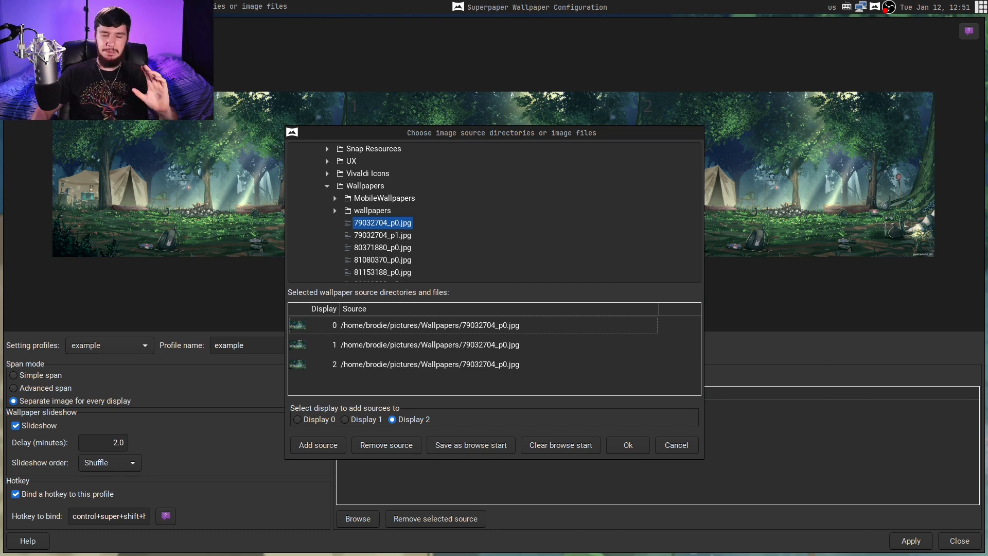
left_click(627, 445)
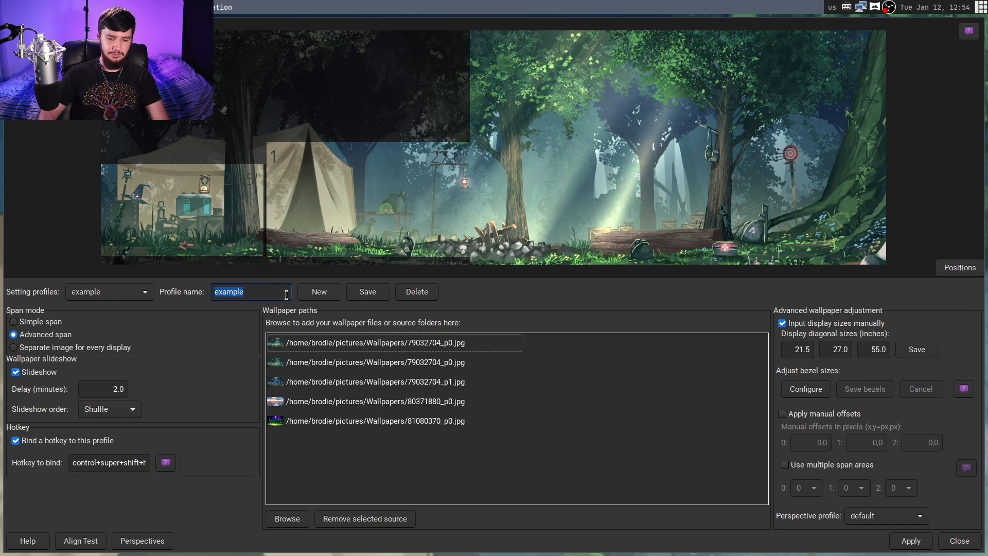
Save the configuration as a profile named 'test', dismissing the hotkey registration error.
type("test")
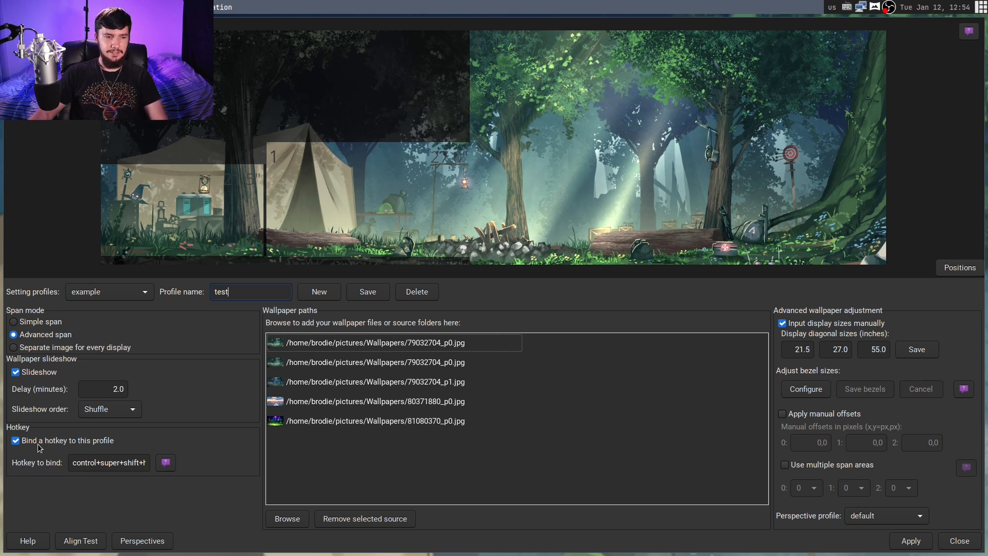
mouse_move(61, 447)
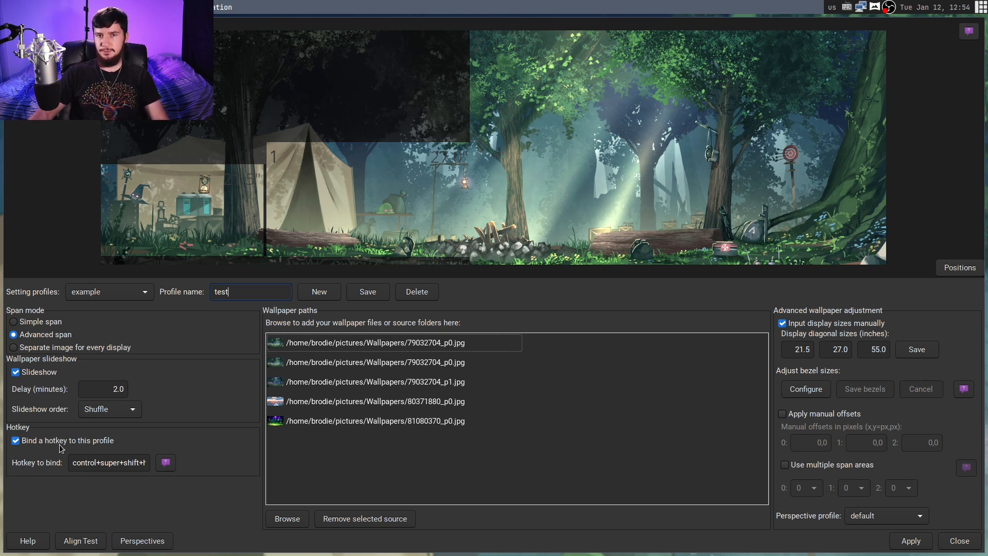
mouse_move(131, 462)
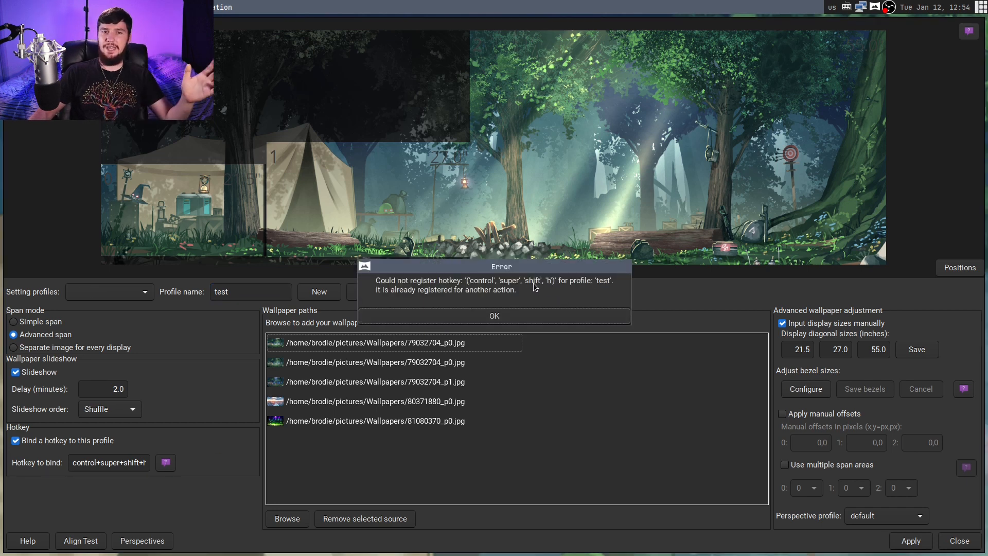
mouse_move(529, 308)
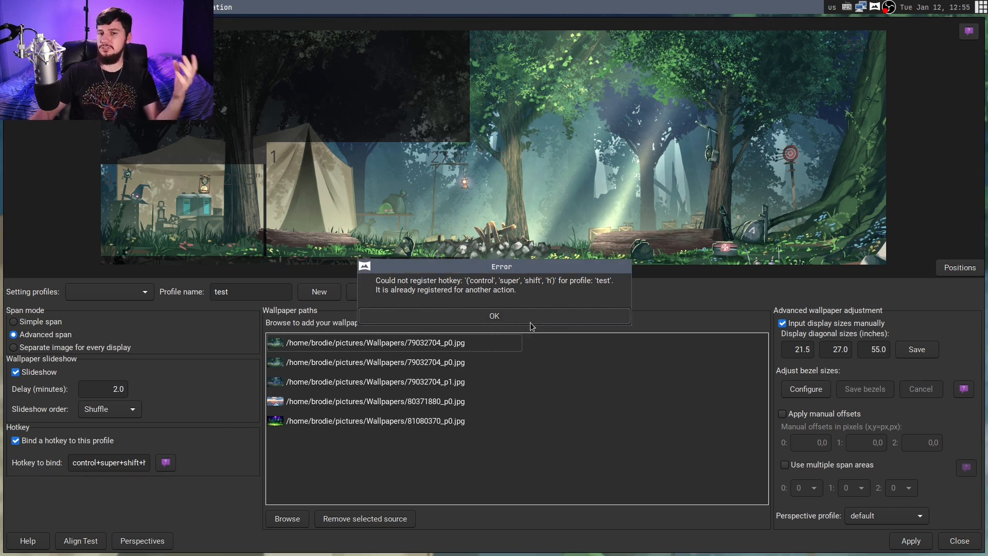
mouse_move(529, 321)
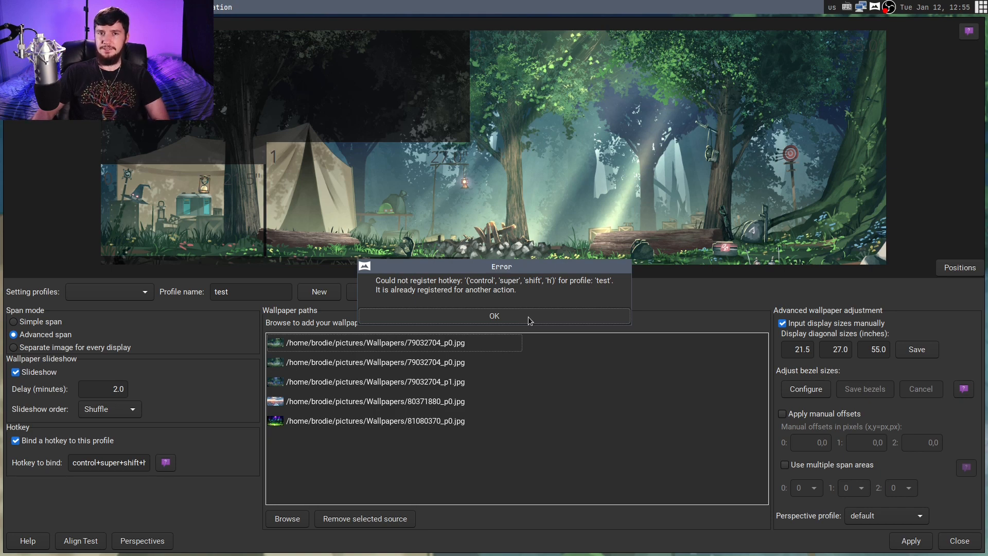
left_click(494, 315)
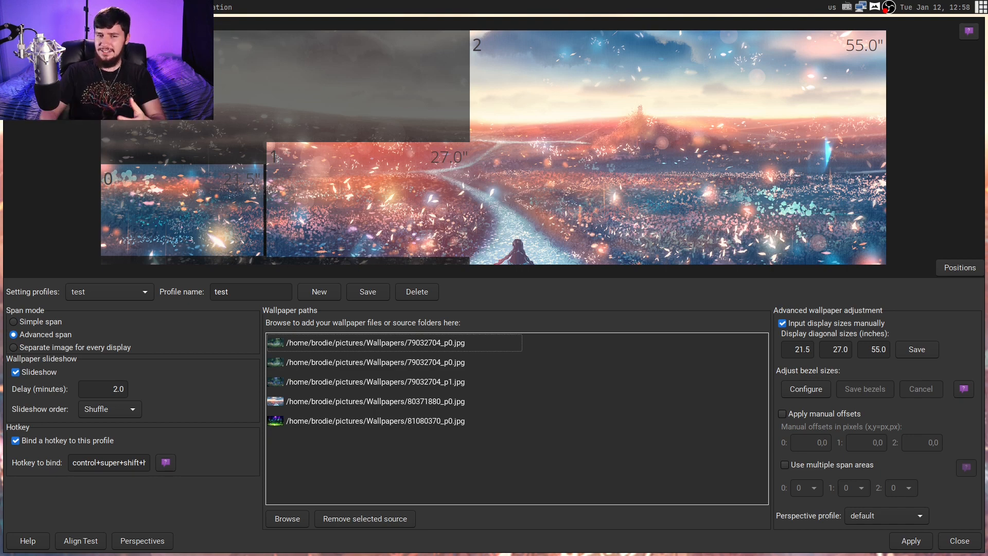
Show the wallpaper perspective rotations settings with corrections enabled and all displays at zero.
left_click(142, 540)
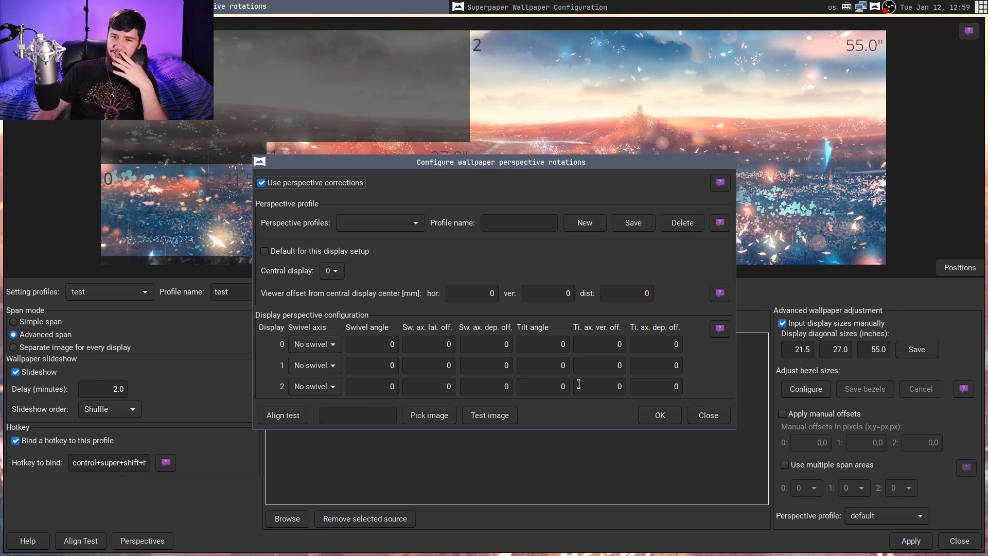
mouse_move(585, 399)
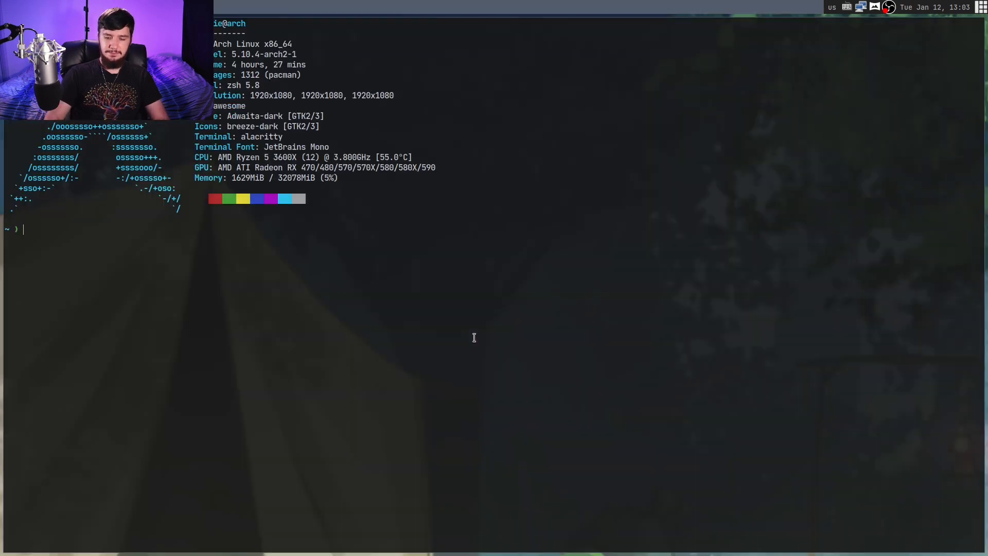
Run 'superpaper --help' in Alacritty to print its command-line usage.
type("pap")
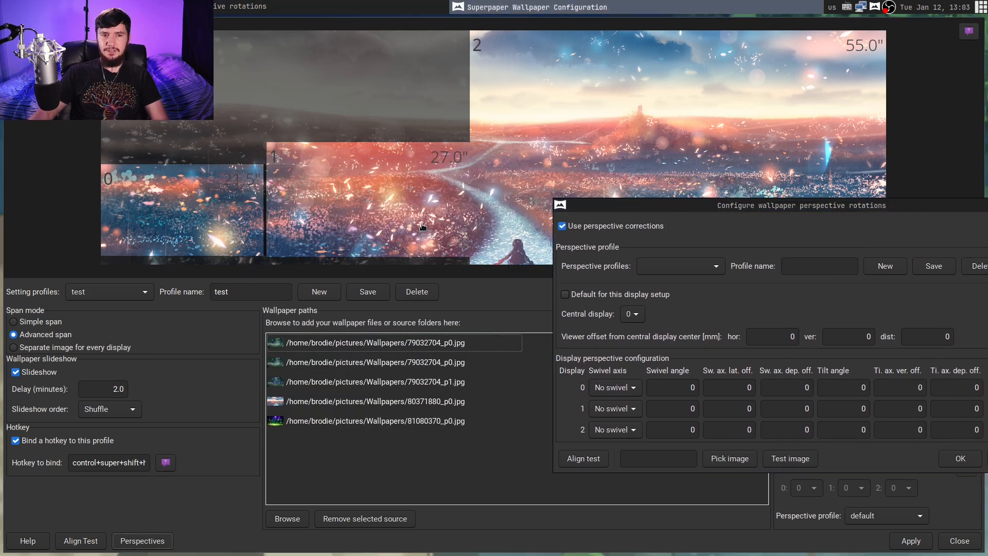
type("papr")
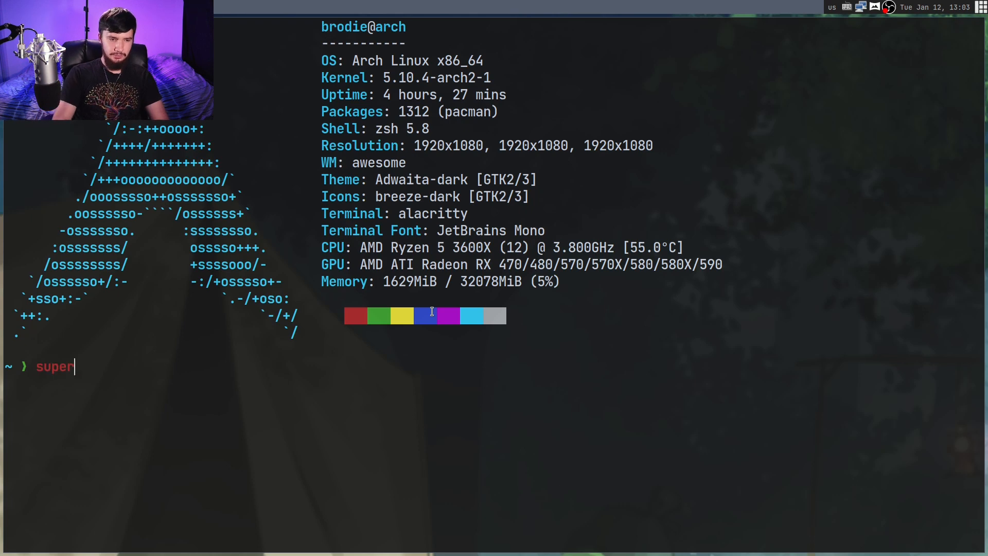
key("Return")
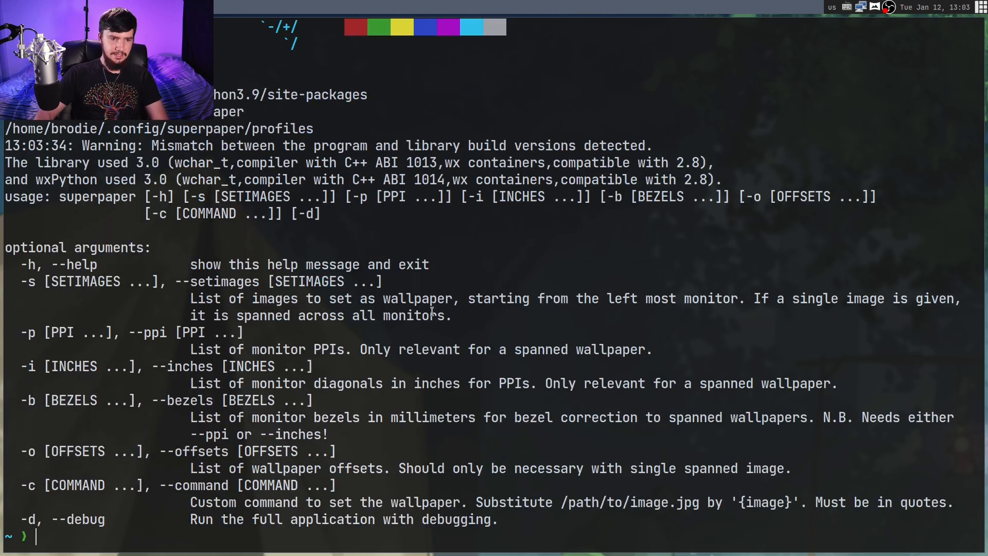